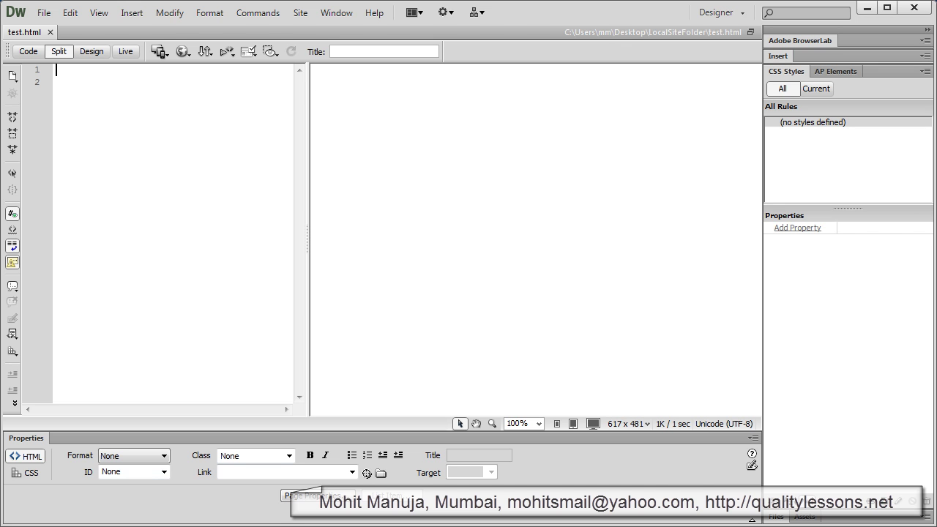
Step: Expand html:5 into an HTML5 skeleton and title the page 'position property'
left_click(317, 81)
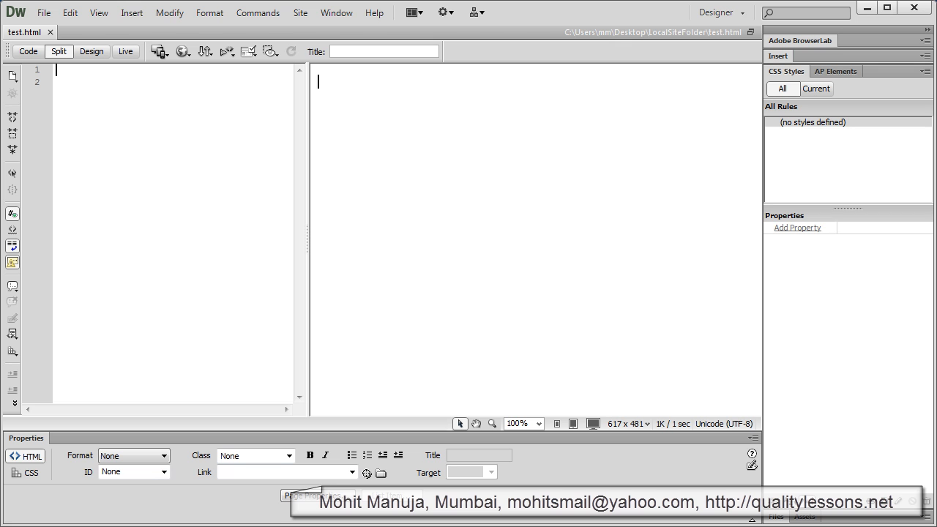
mouse_move(347, 382)
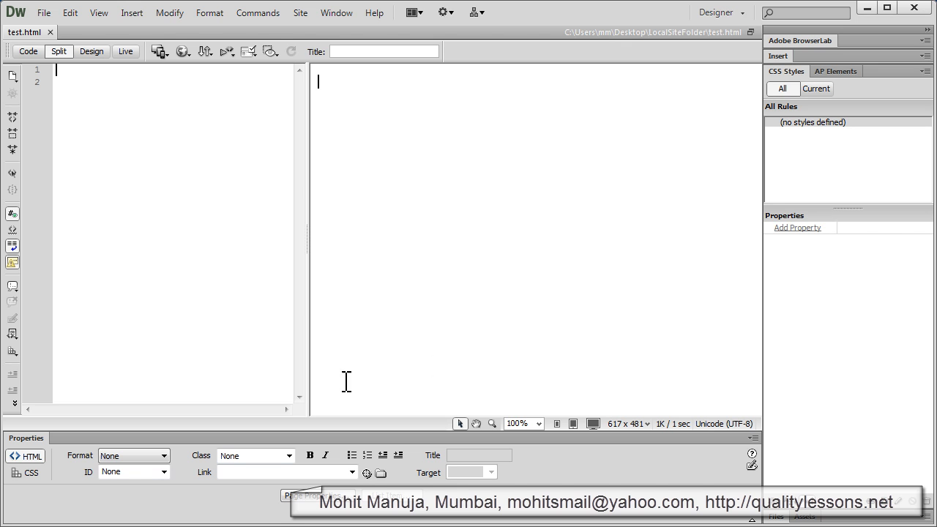
mouse_move(107, 100)
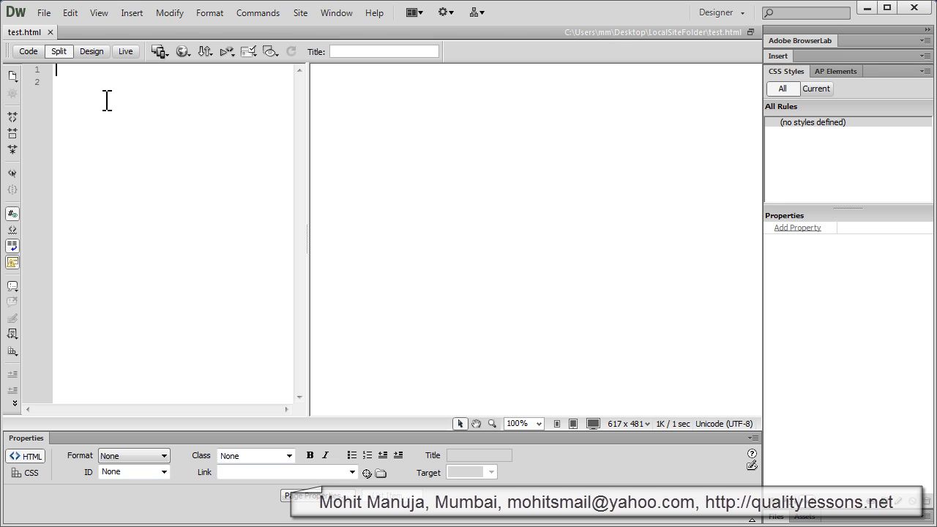
left_click(318, 80)
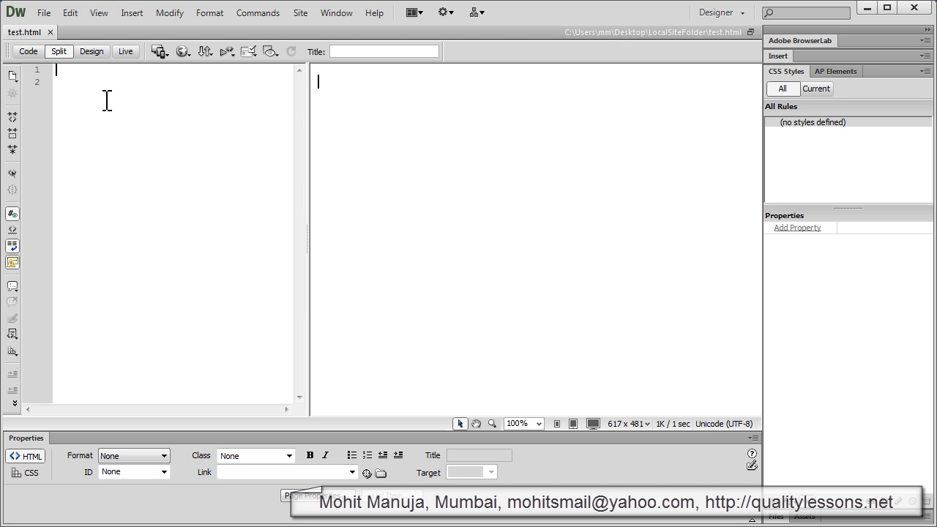
type("html")
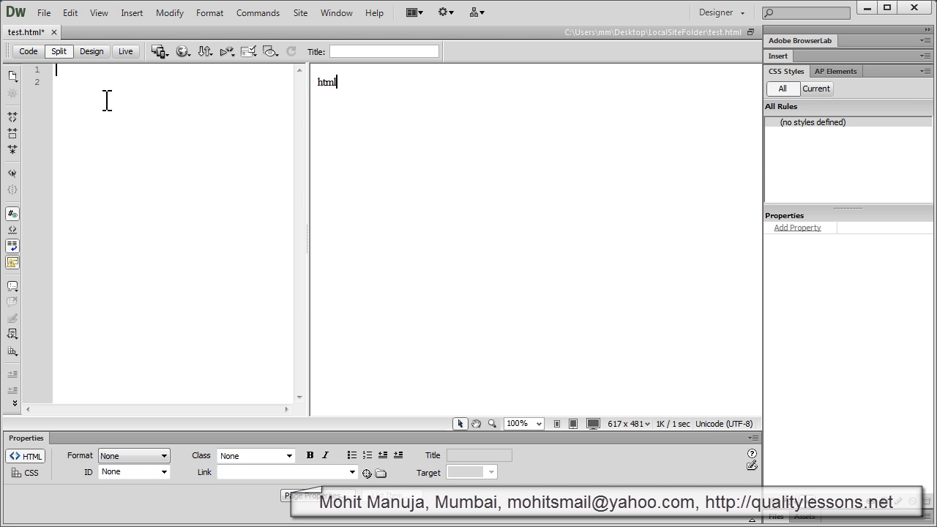
type(":5")
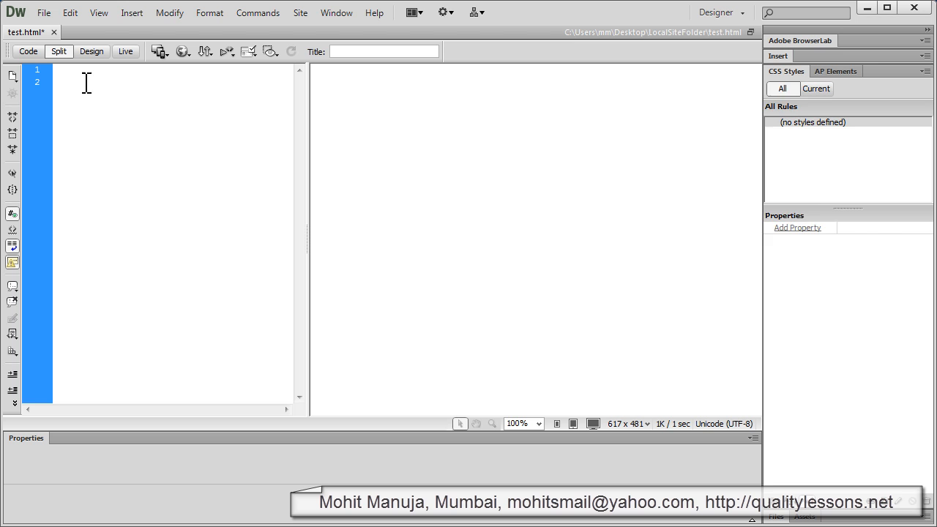
type("html:5")
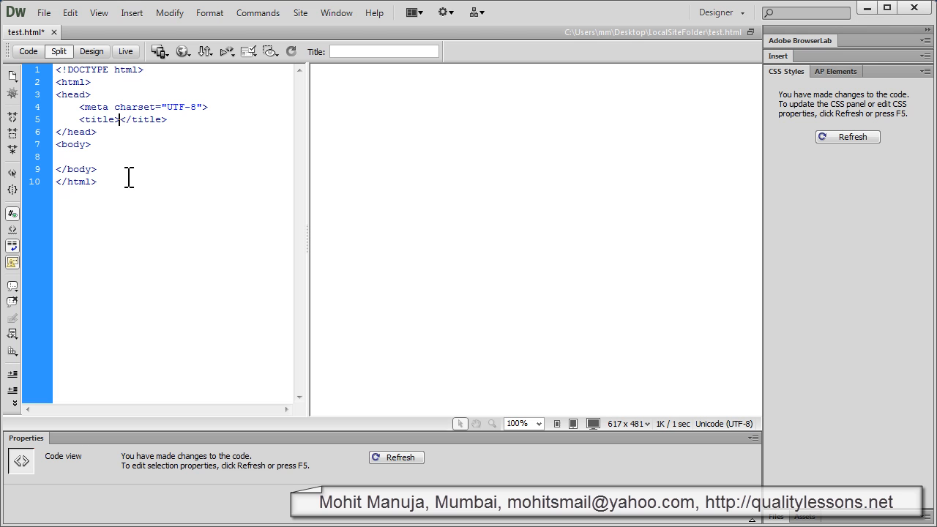
type("position property")
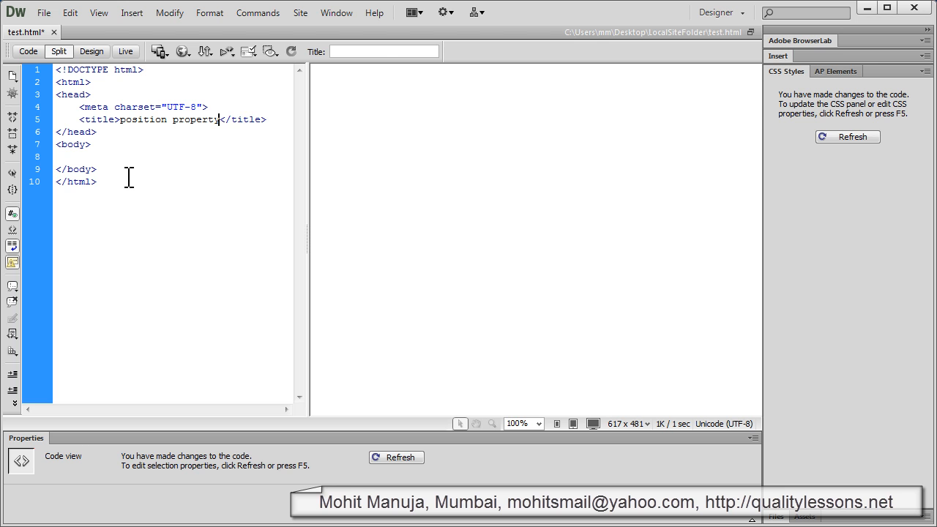
left_click(848, 137)
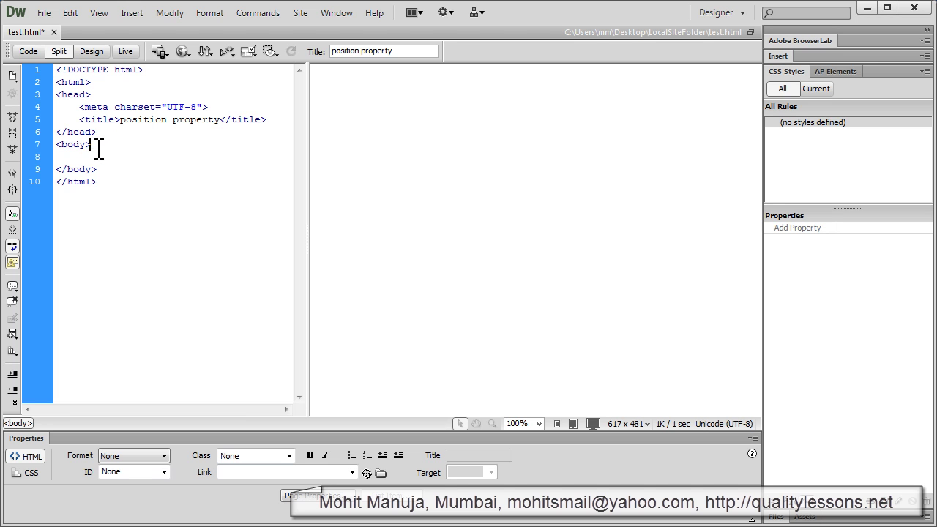
Step: Expand the Emmet abbreviation h2+h1.check+h2 on a new line inside the body
key("Return")
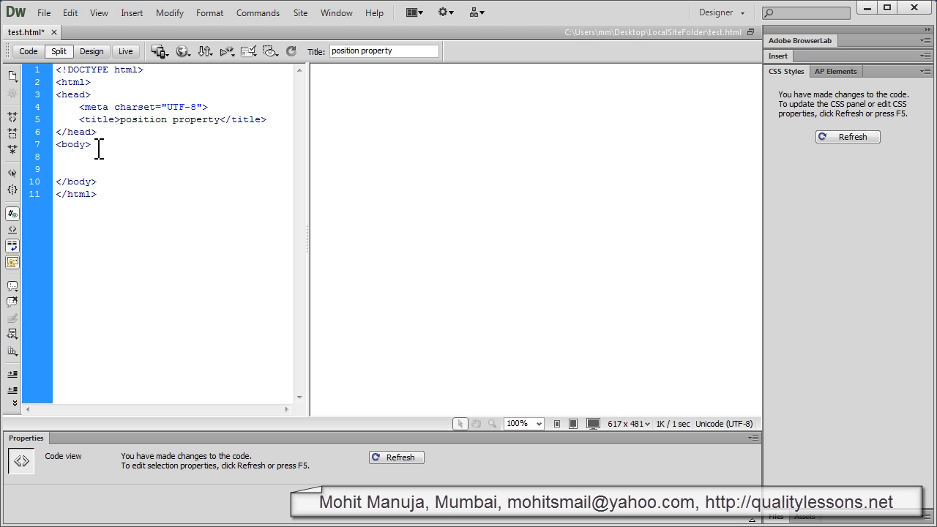
left_click(57, 156)
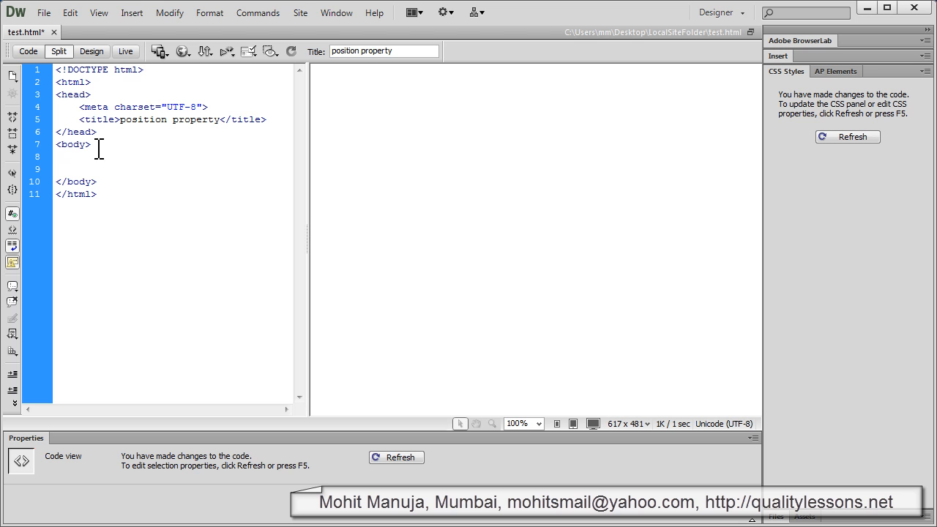
type("h")
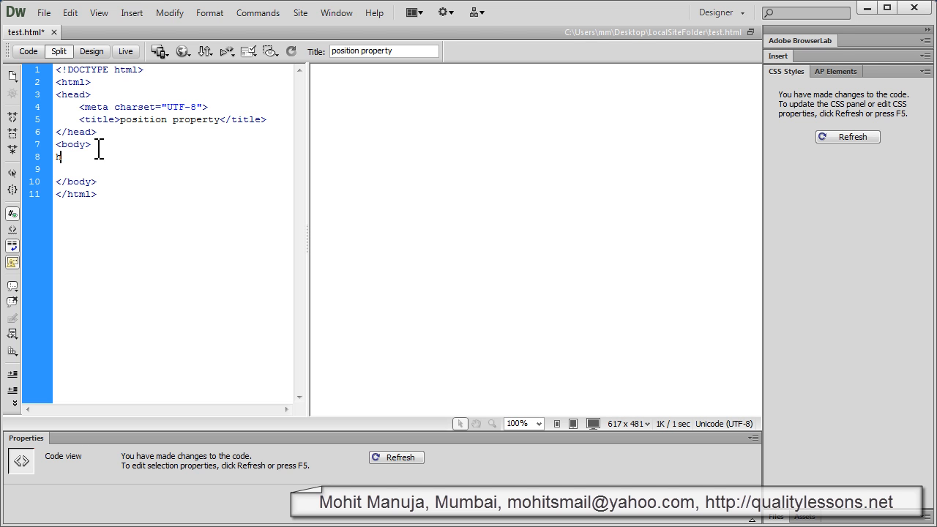
type("2")
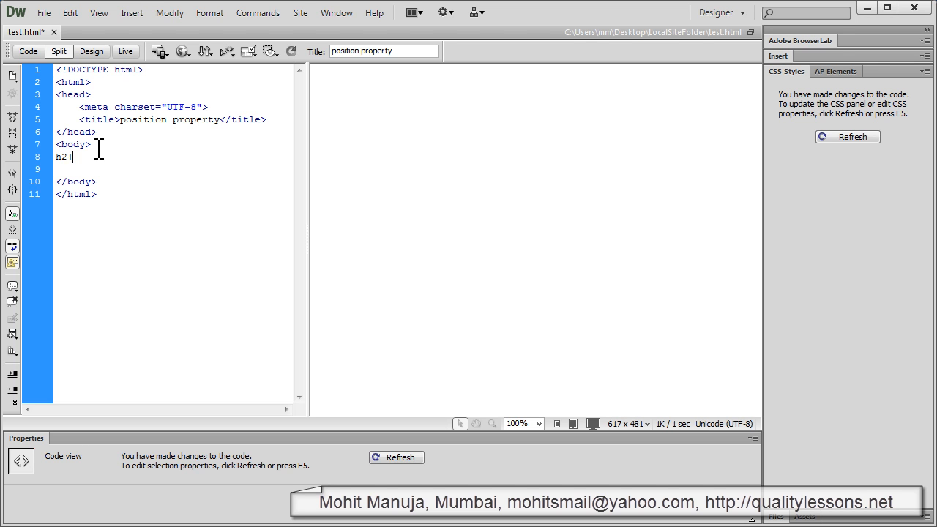
type("+h1")
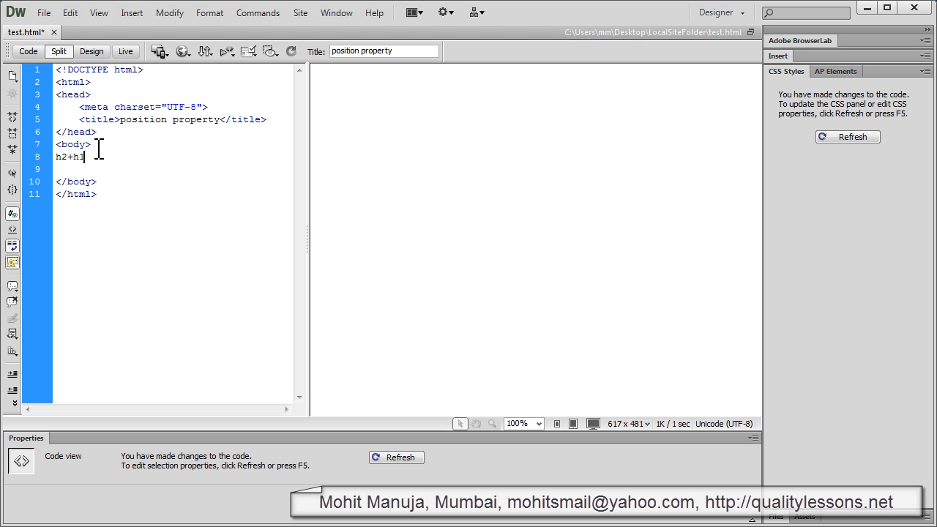
type(".c1")
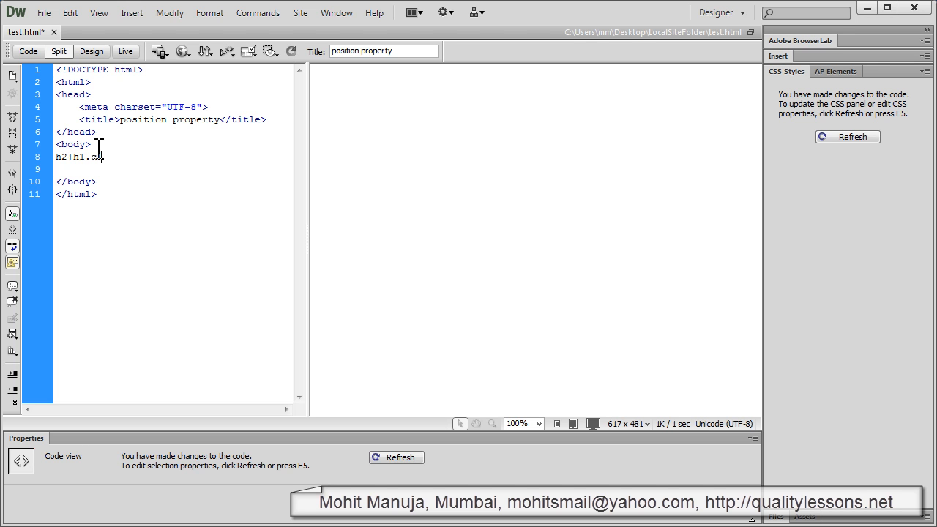
key("Backspace")
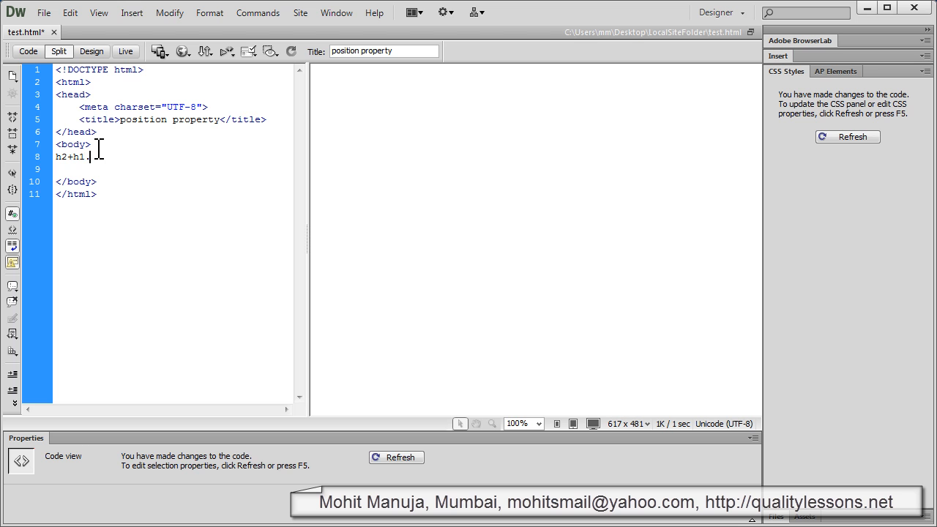
type("checl")
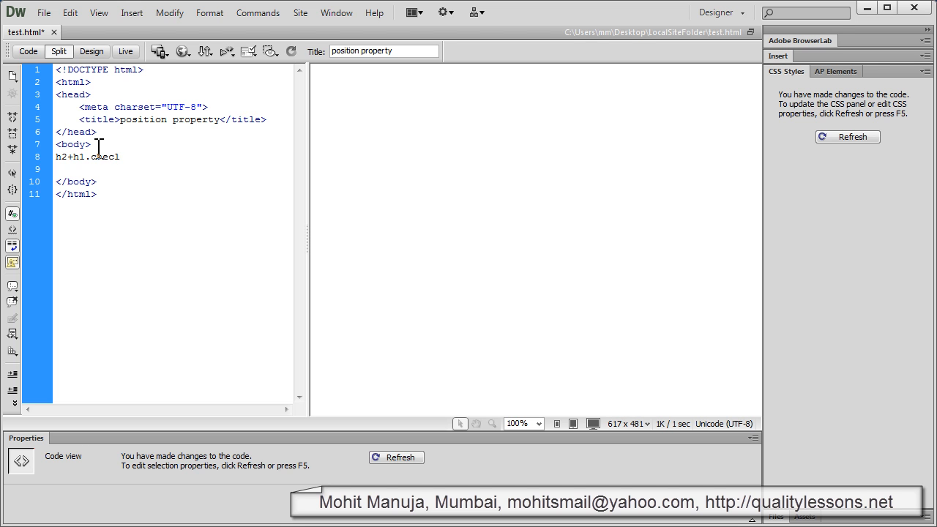
type("k")
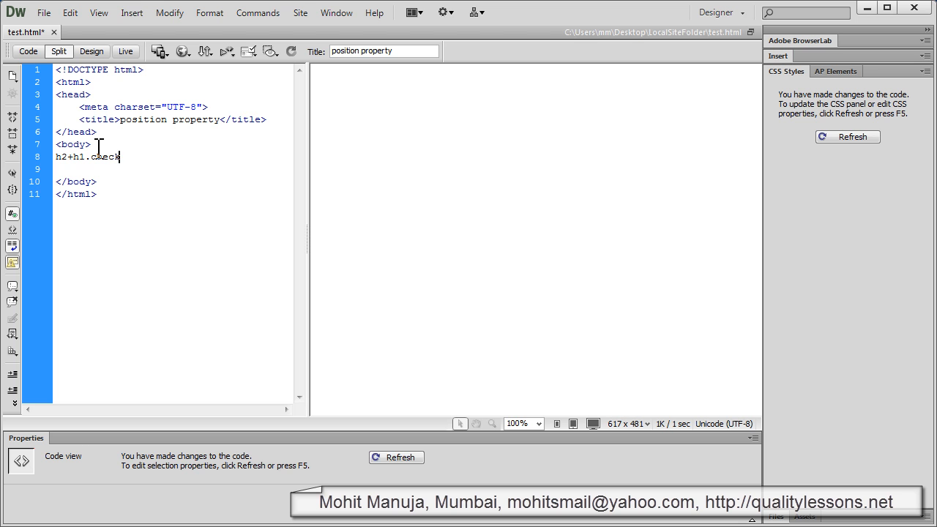
type("+")
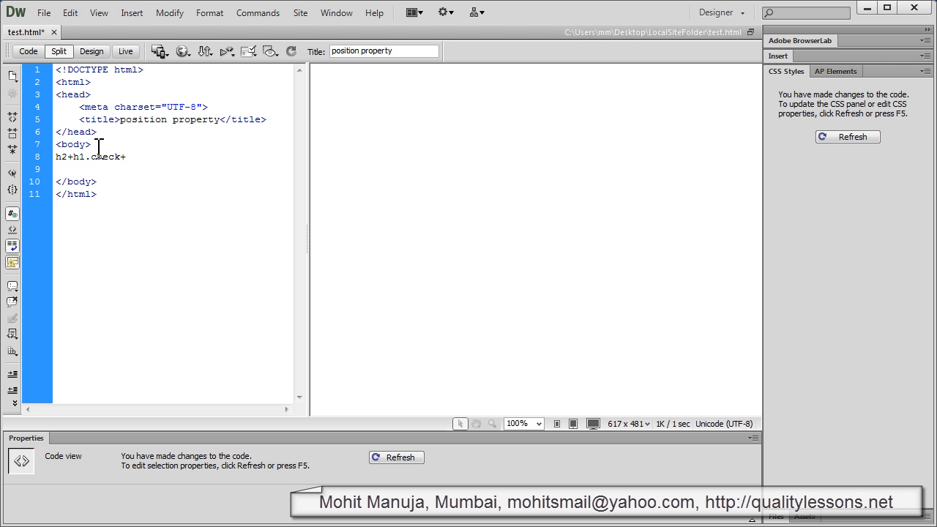
type("h2></h2>")
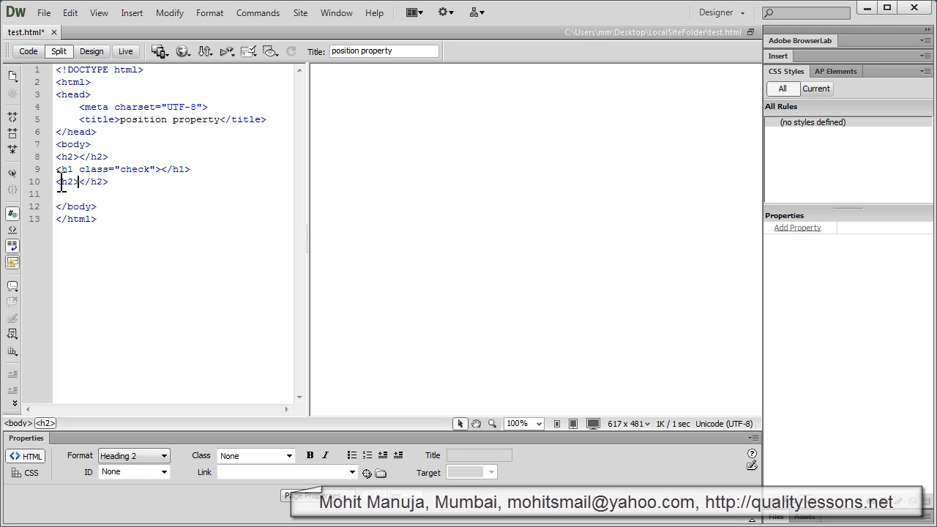
Step: Type One, Two and Three into the first h2, the h1.check and the second h2
left_click(108, 182)
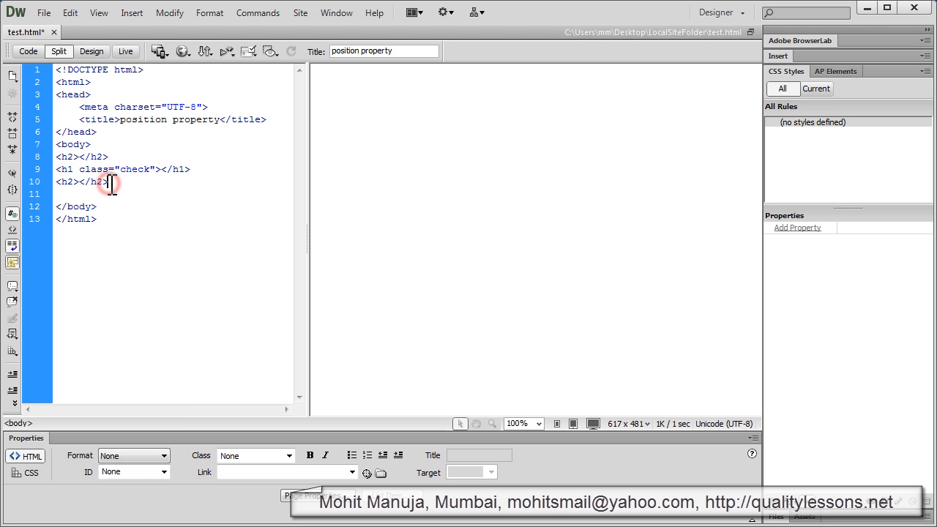
left_click(72, 170)
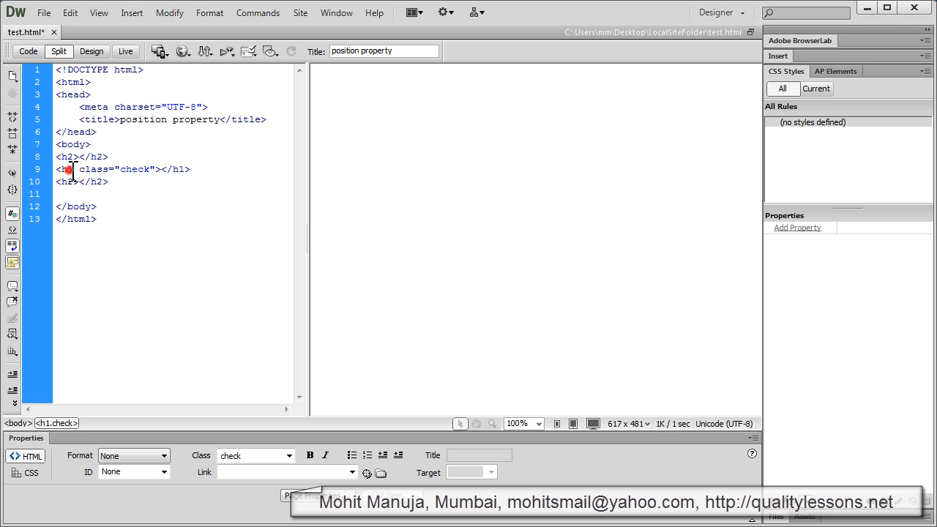
double_click(134, 169)
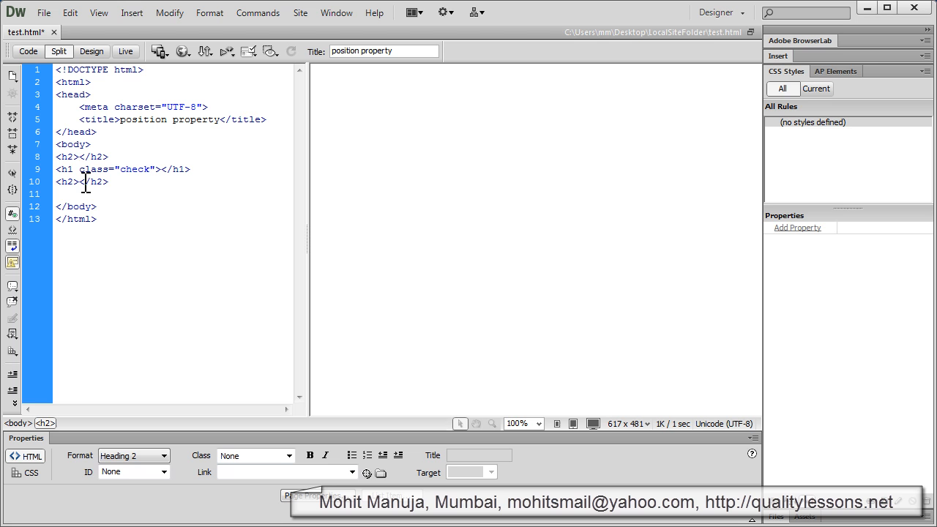
left_click(78, 157)
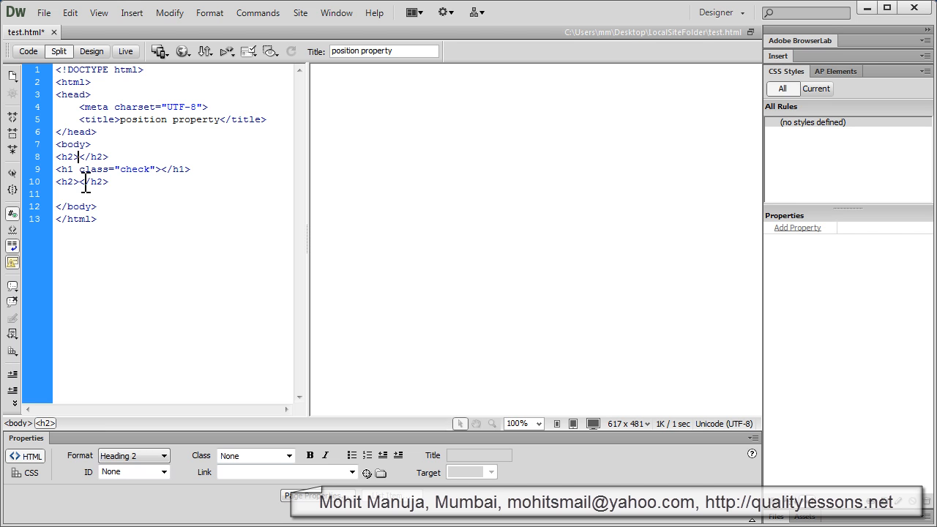
type("One")
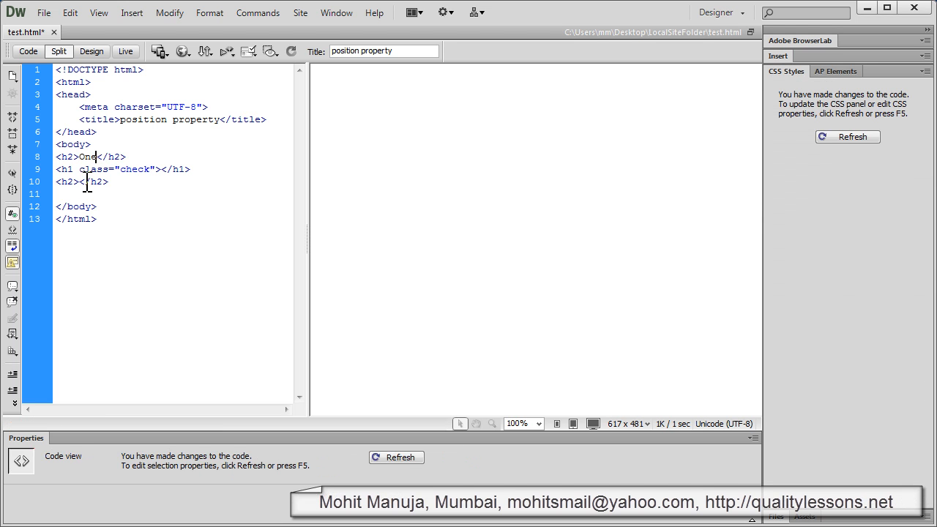
mouse_move(146, 168)
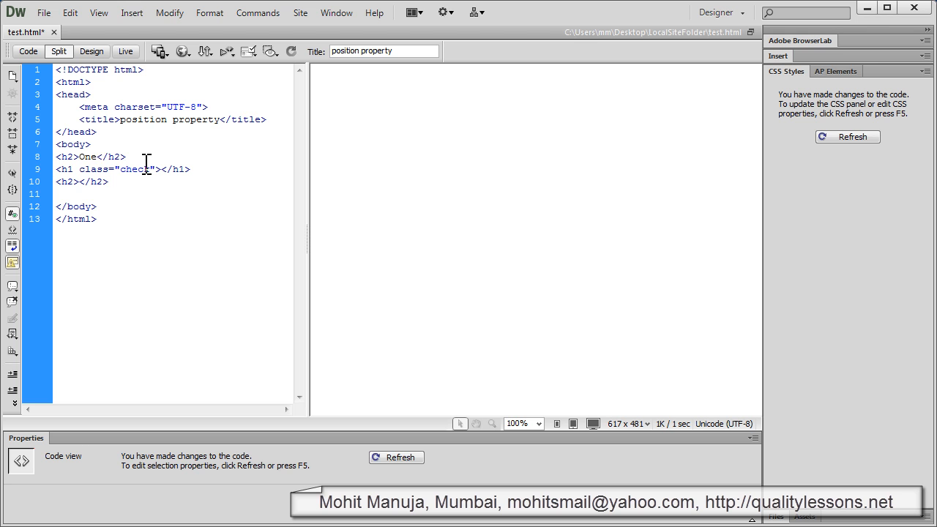
left_click(396, 457)
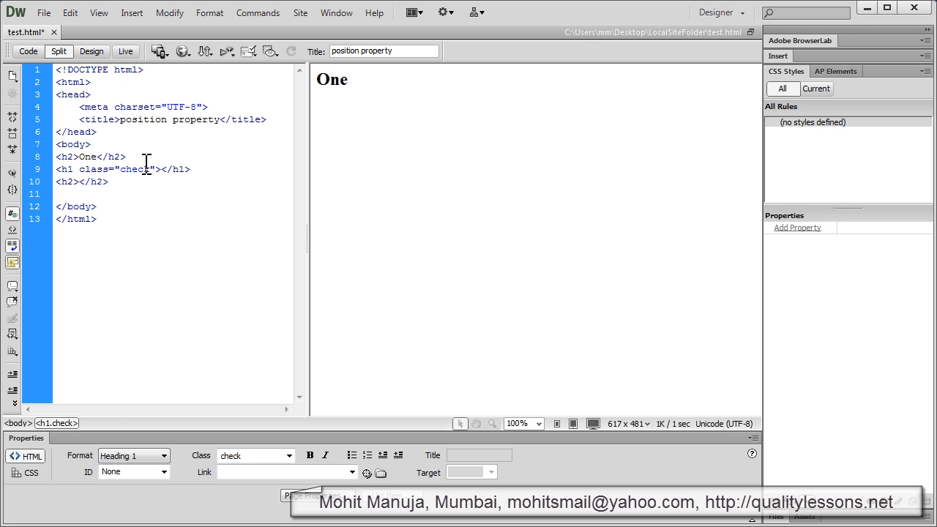
type("Two")
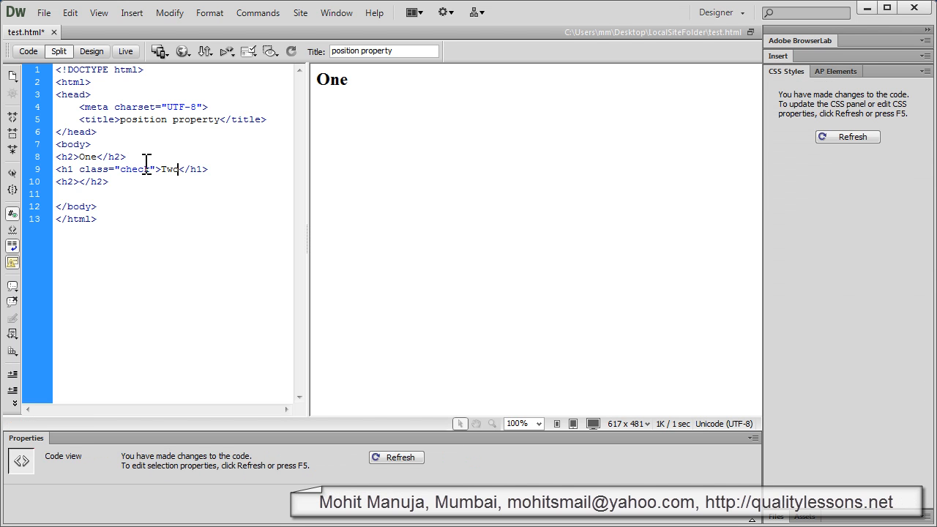
left_click(397, 457)
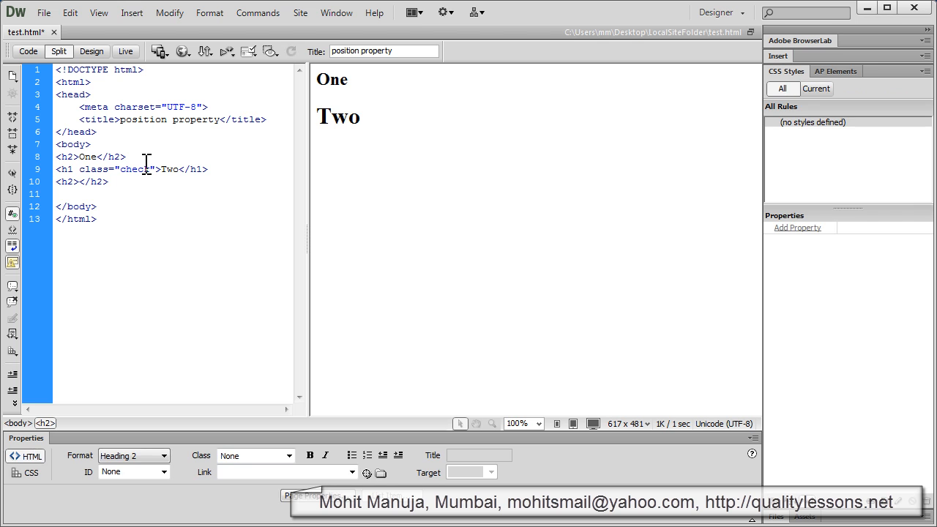
left_click(78, 182)
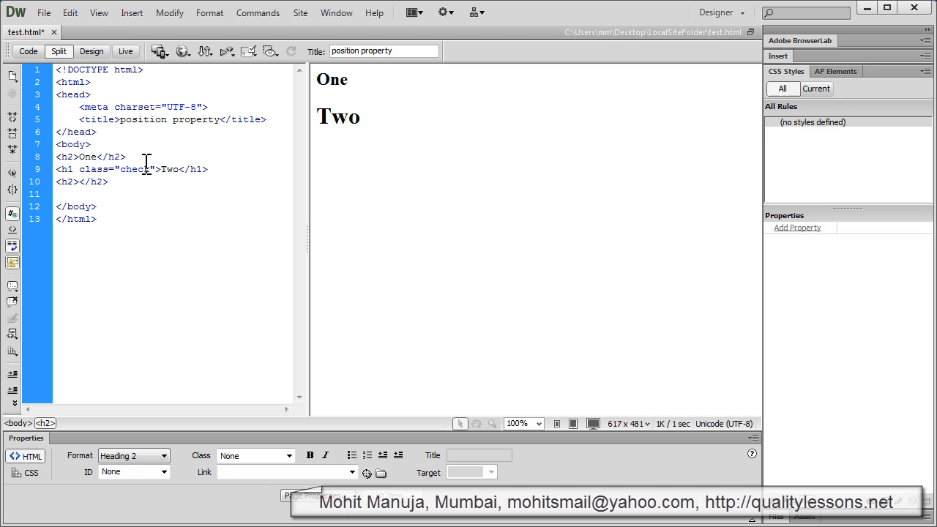
type("Three")
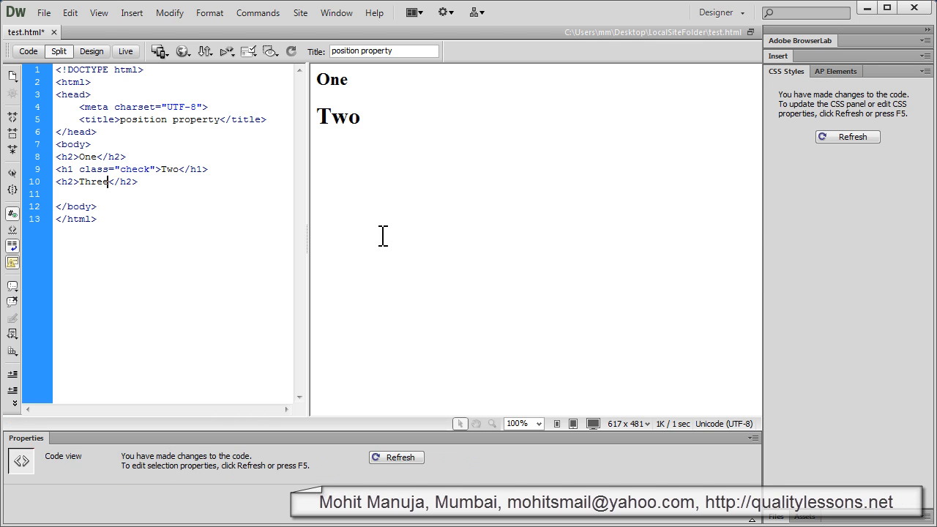
left_click(396, 457)
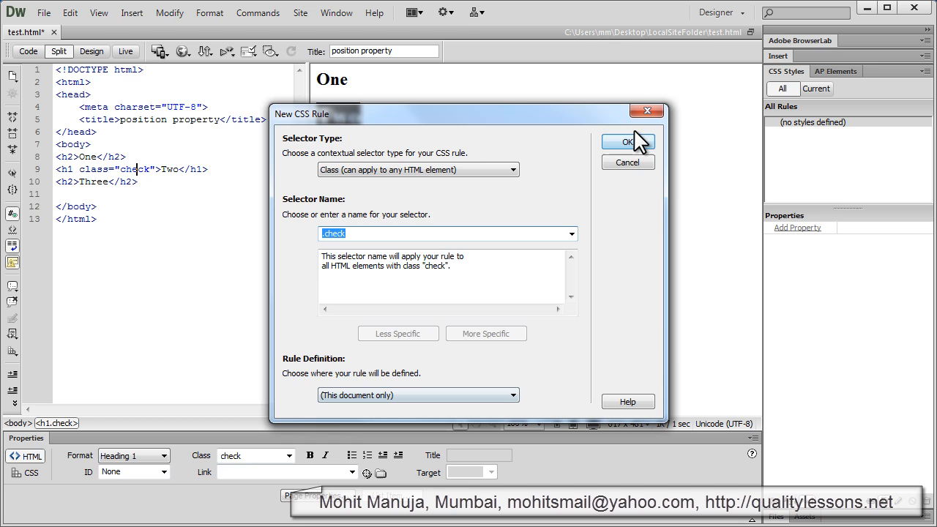
Step: Create the .check class rule in this document with text color #F00
left_click(626, 141)
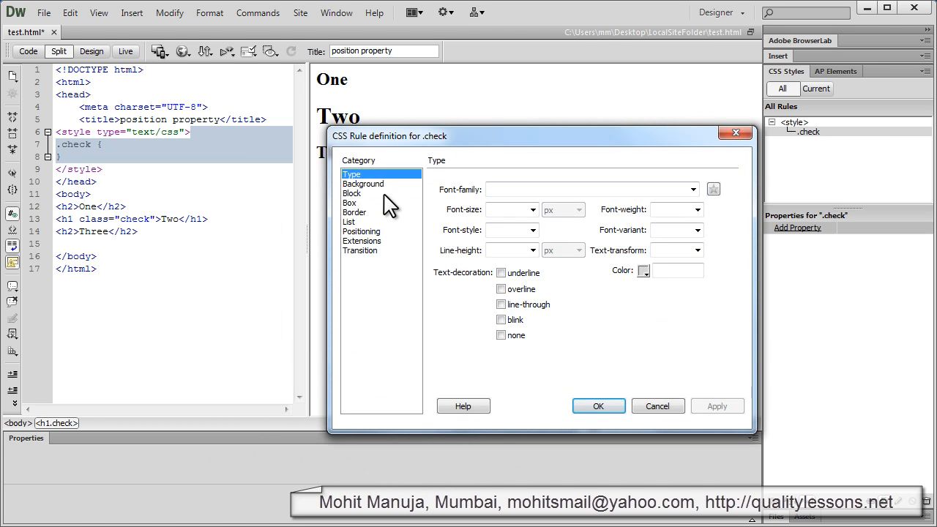
left_click(646, 270)
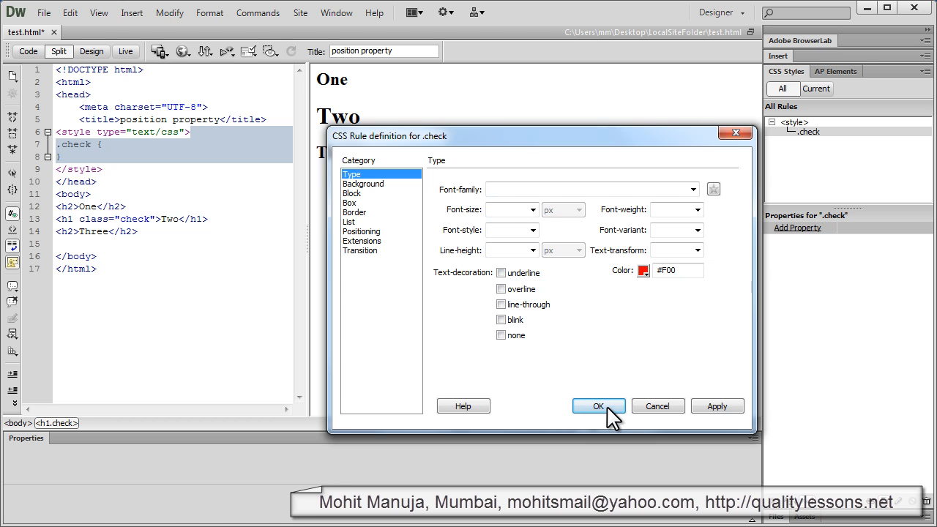
left_click(598, 406)
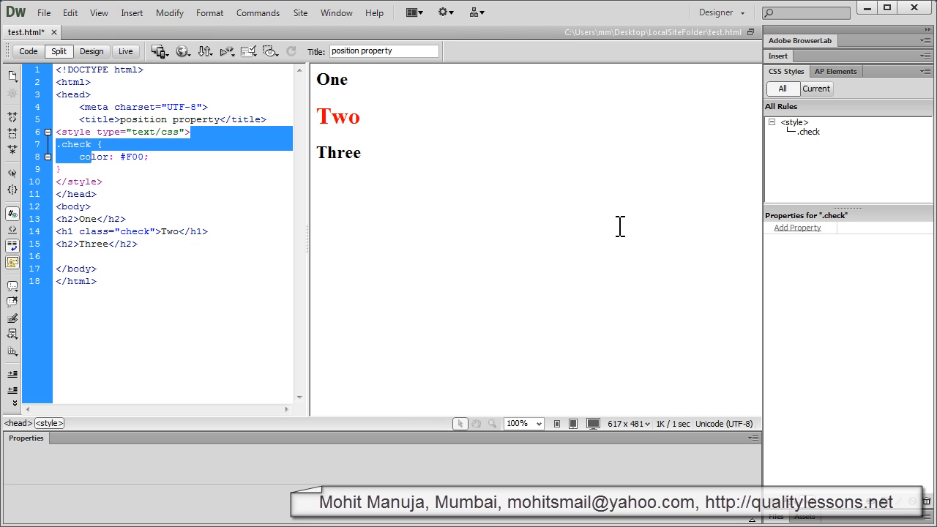
left_click(331, 79)
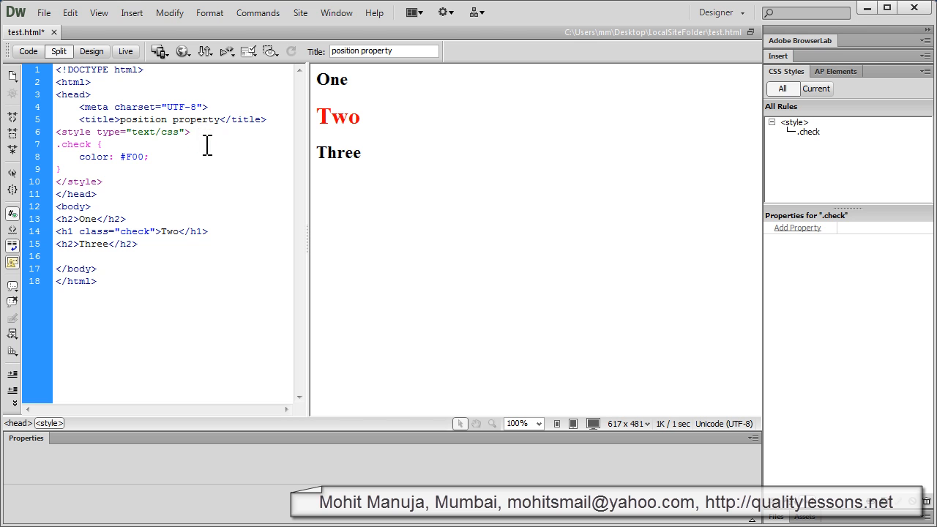
Step: Add *{margin:0px; padding:0px;} to the style block and refresh the preview
key("Return")
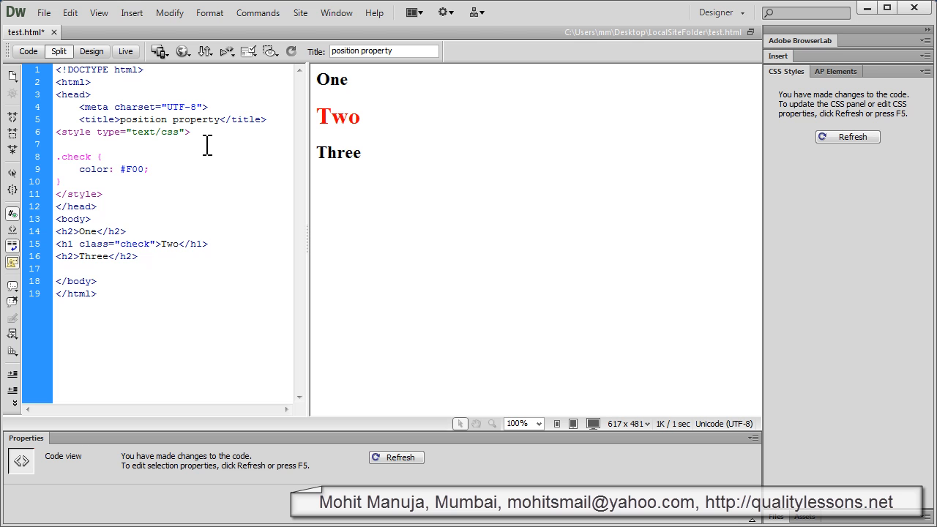
type("*{}")
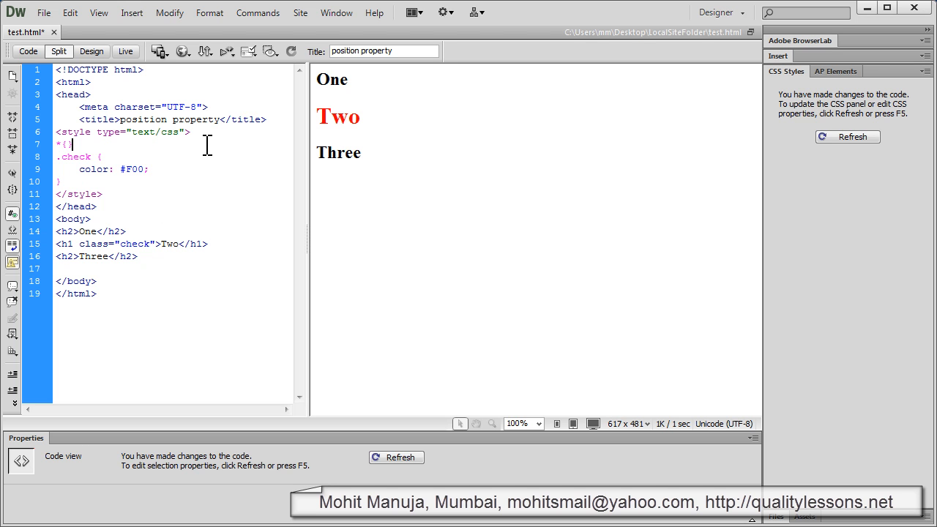
type("m")
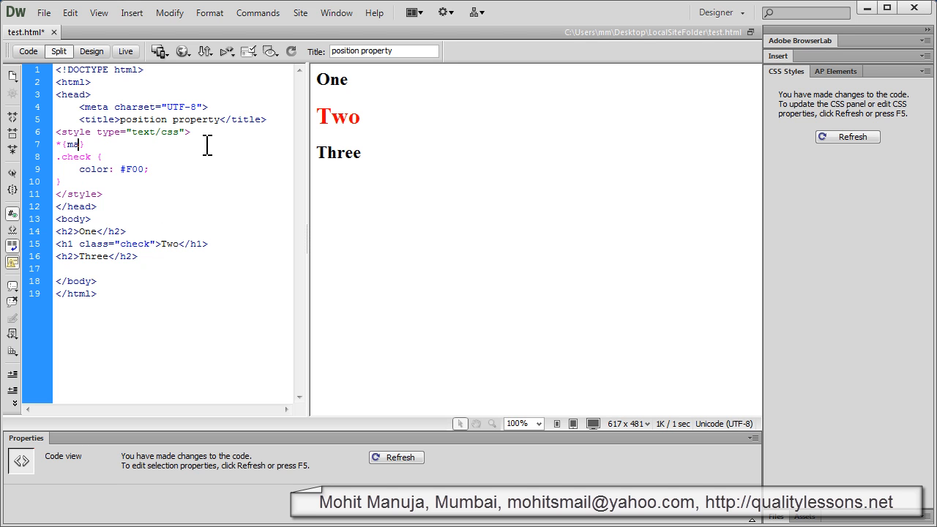
type("argin")
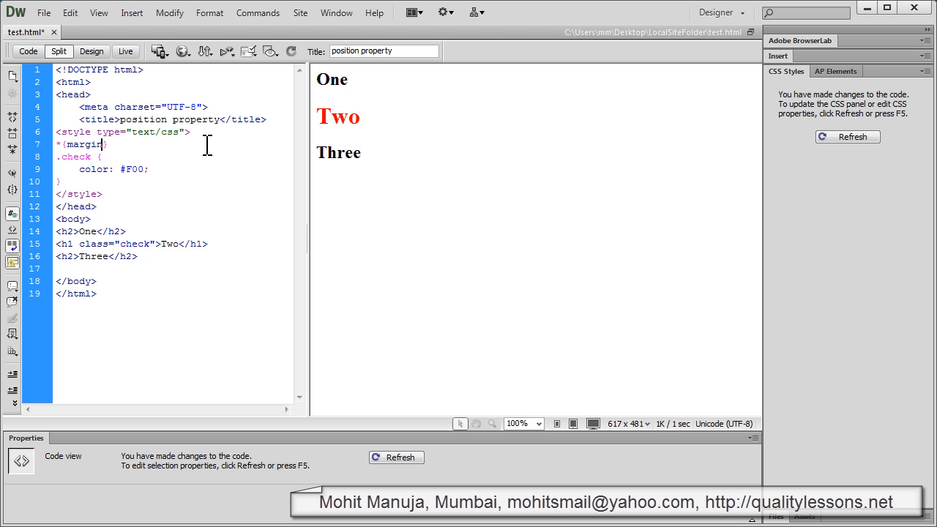
type("0")
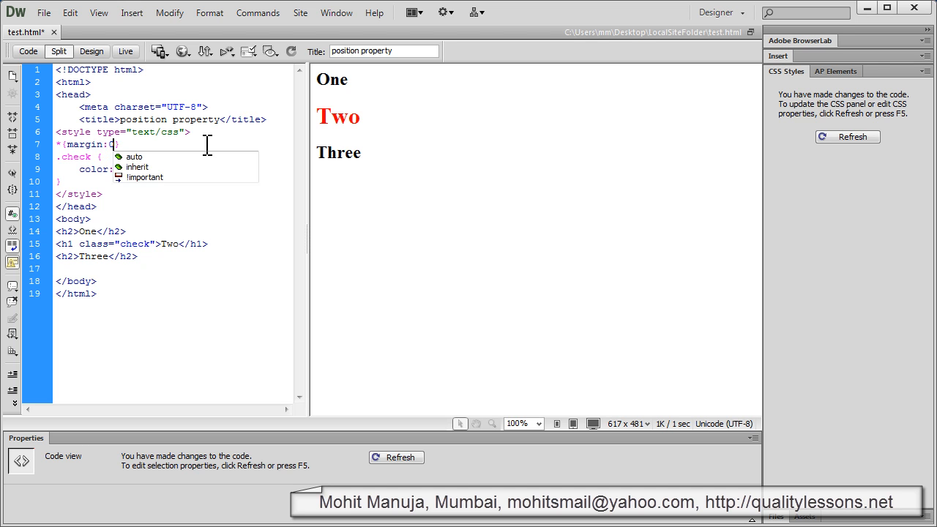
type("px;")
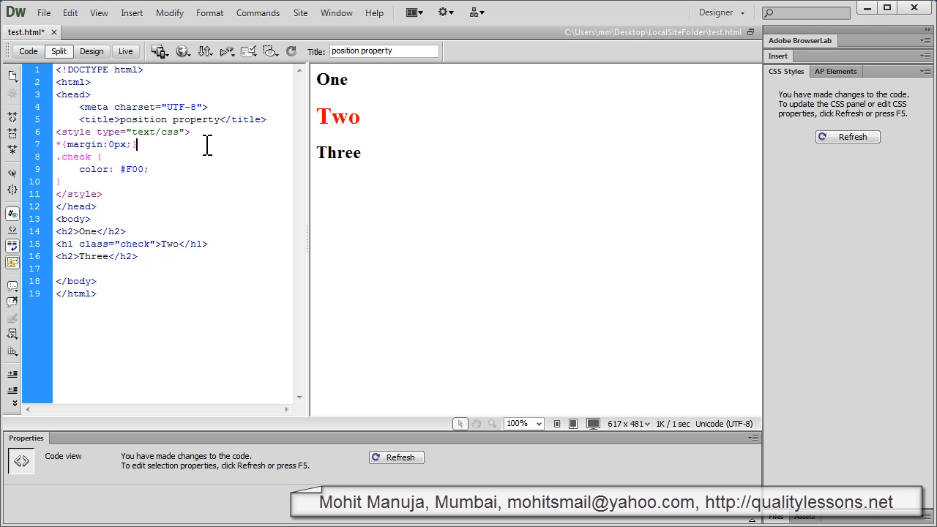
type("padding:")
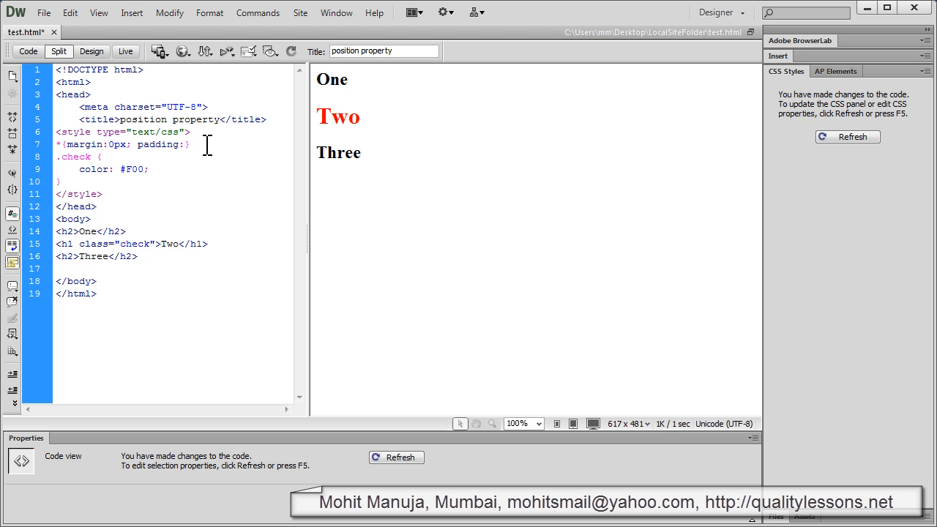
type("0px")
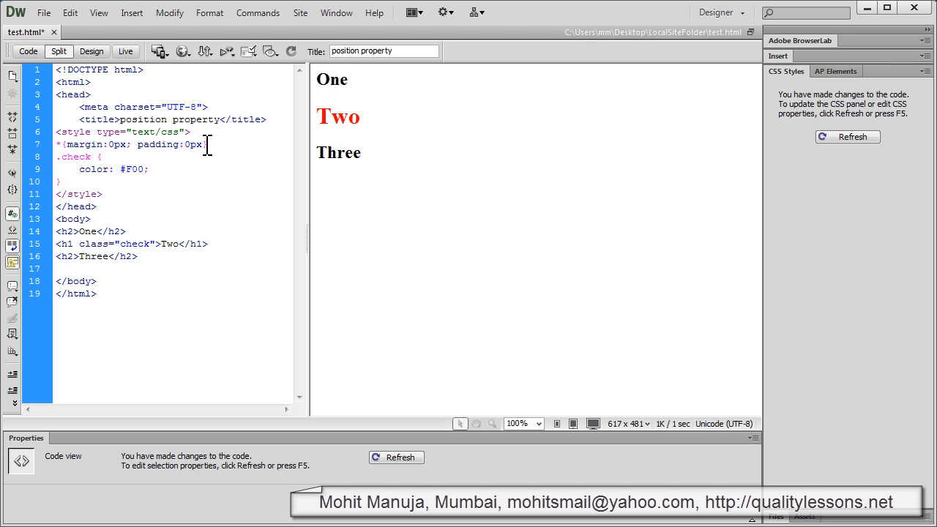
type("}")
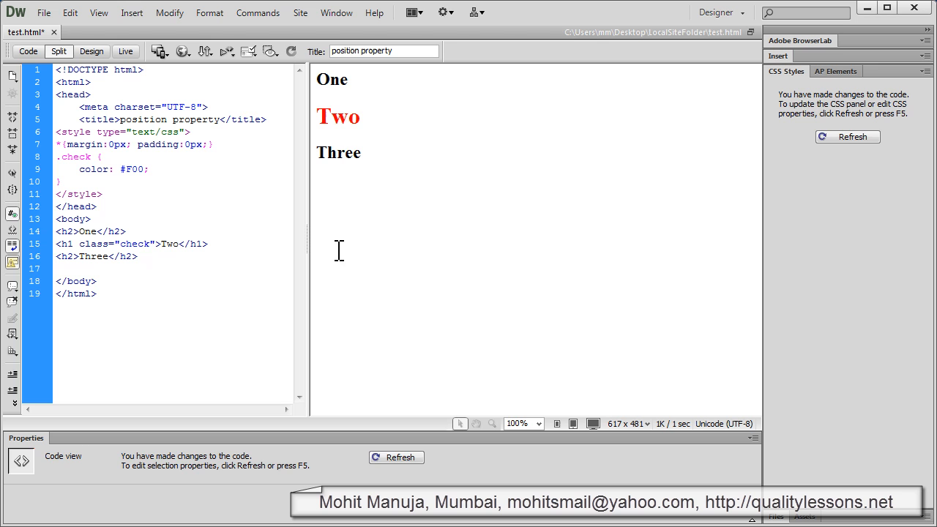
left_click(848, 136)
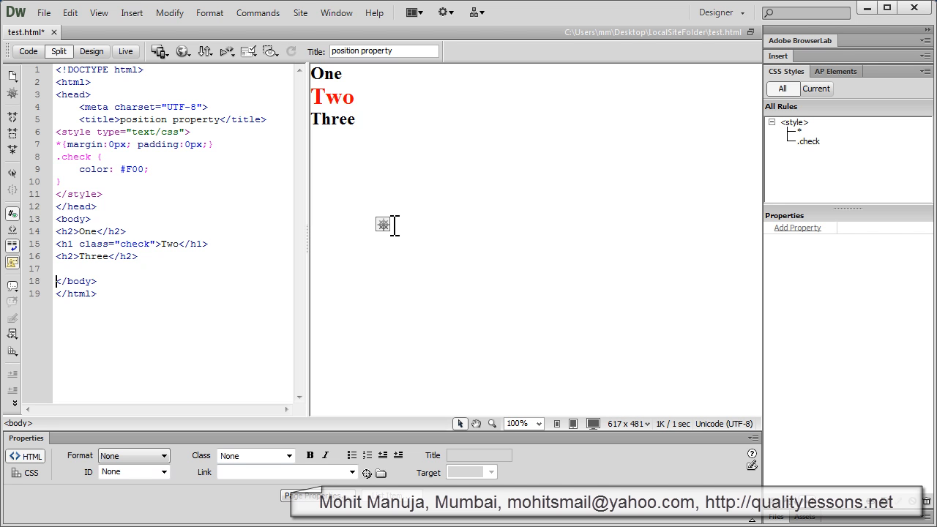
left_click(356, 119)
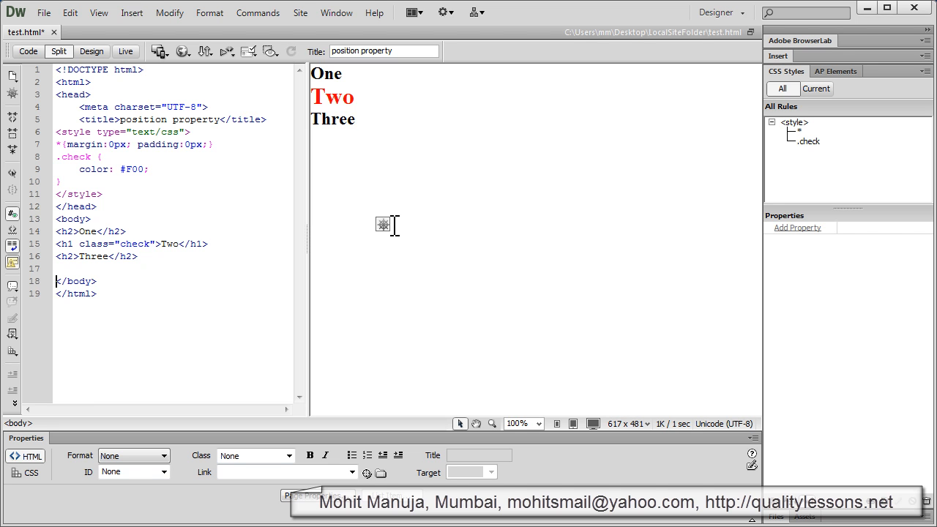
left_click(358, 118)
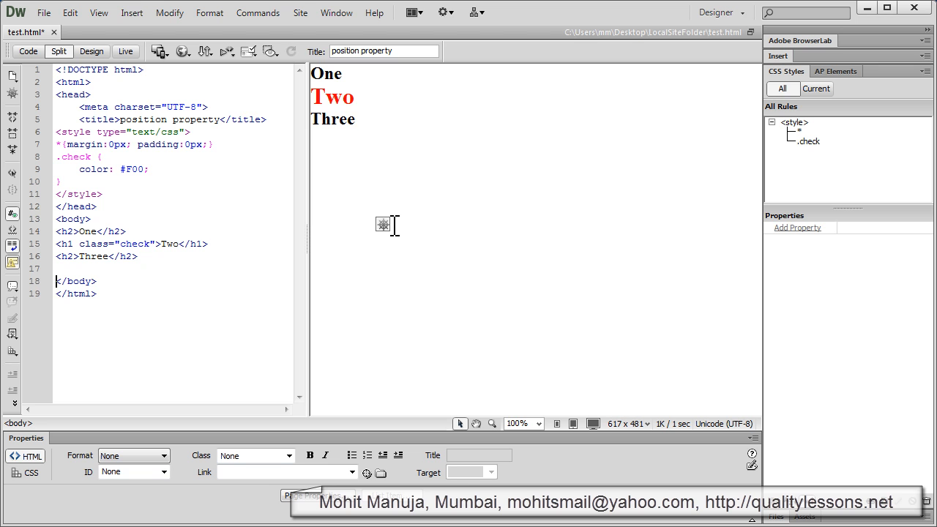
left_click(357, 119)
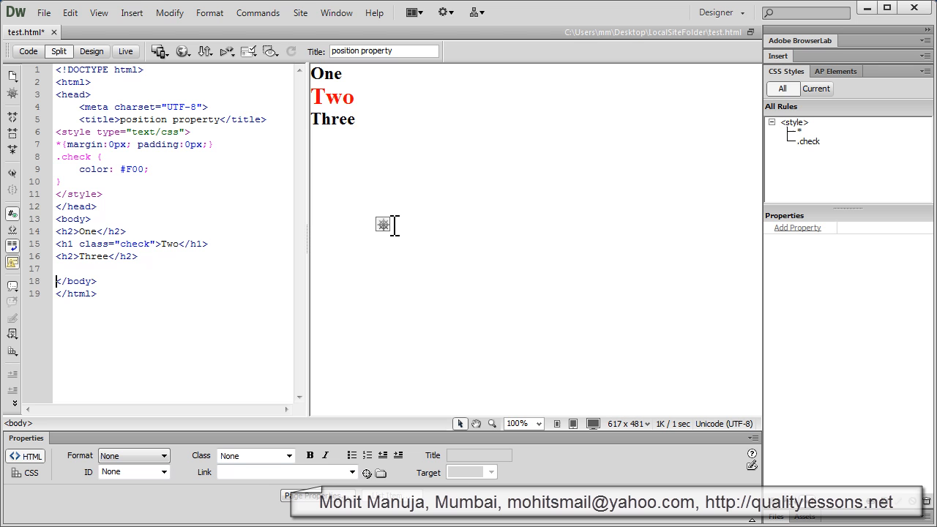
left_click(358, 119)
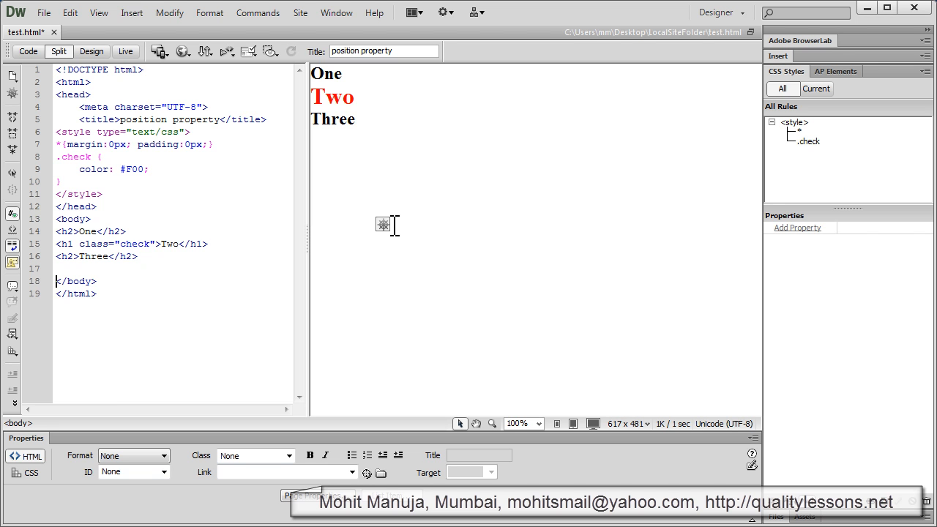
left_click(357, 119)
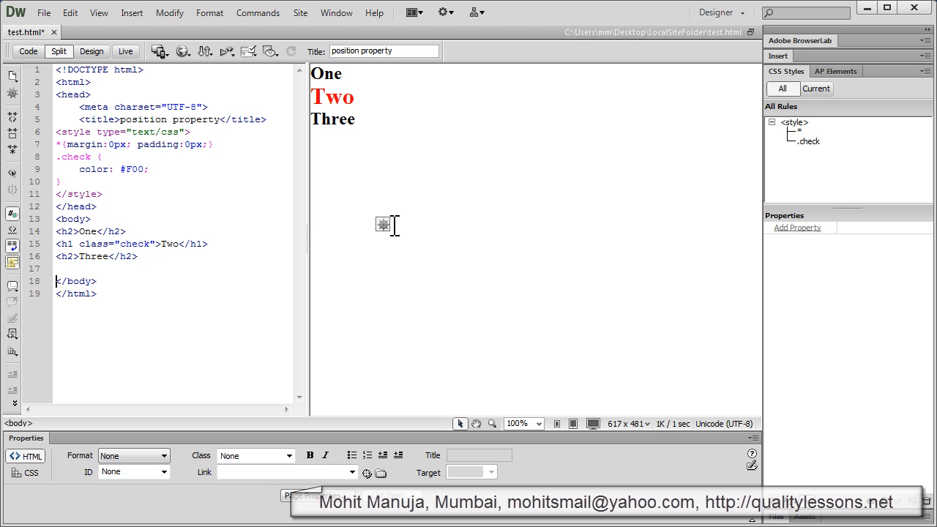
left_click(359, 118)
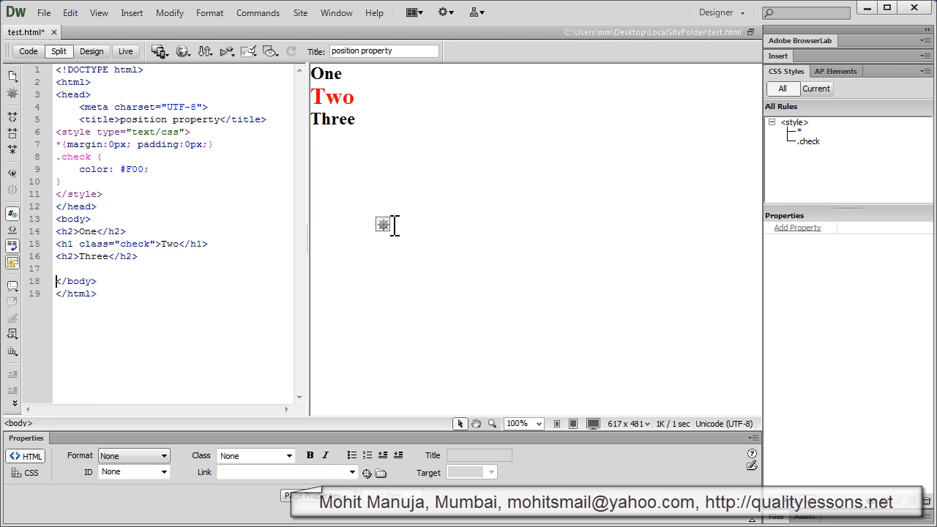
left_click(357, 119)
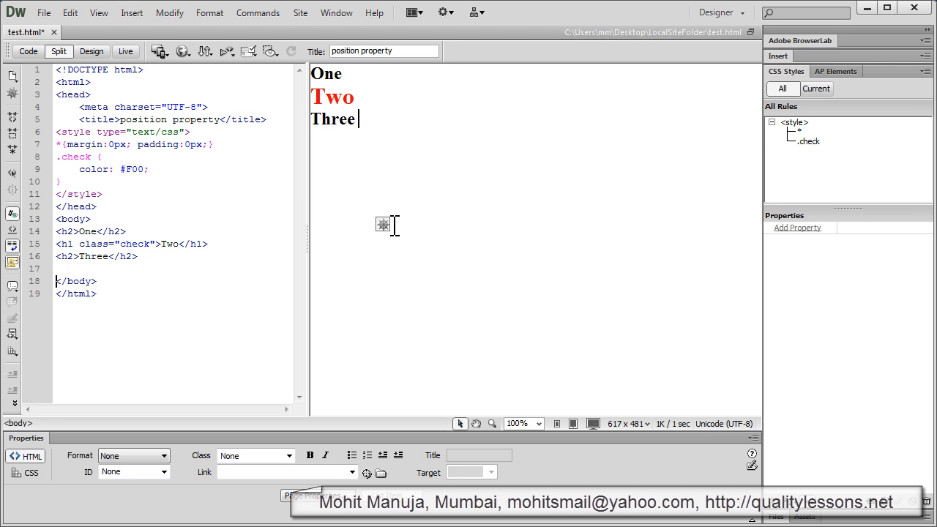
Step: Add a position property with value fixed to the .check rule
left_click(808, 141)
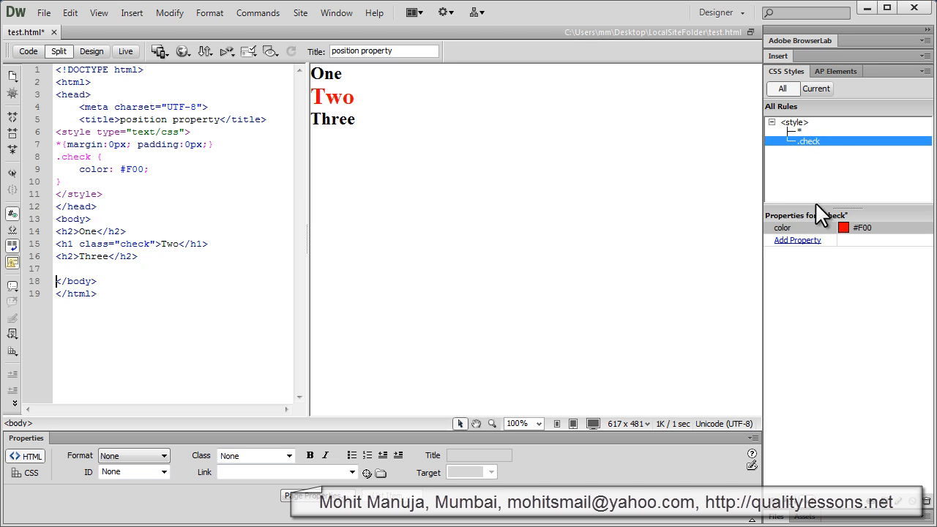
left_click(797, 241)
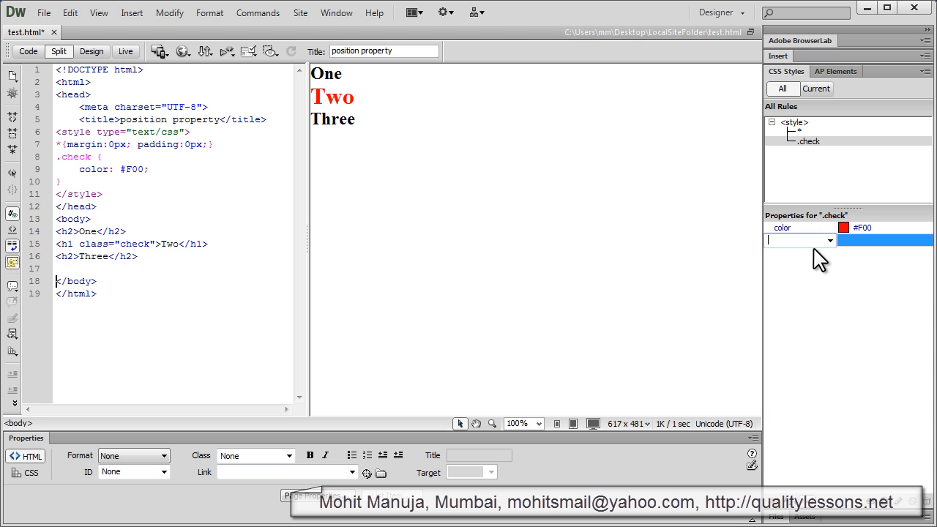
type("f")
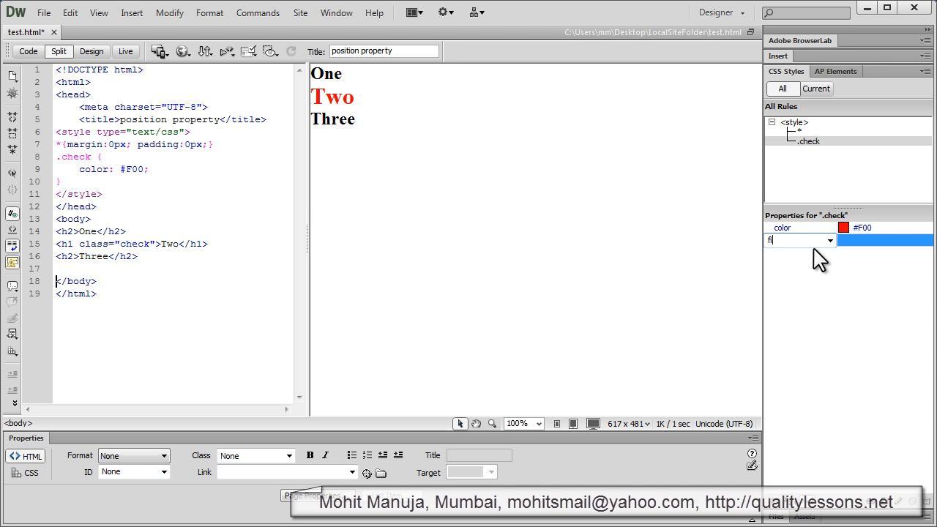
type("position")
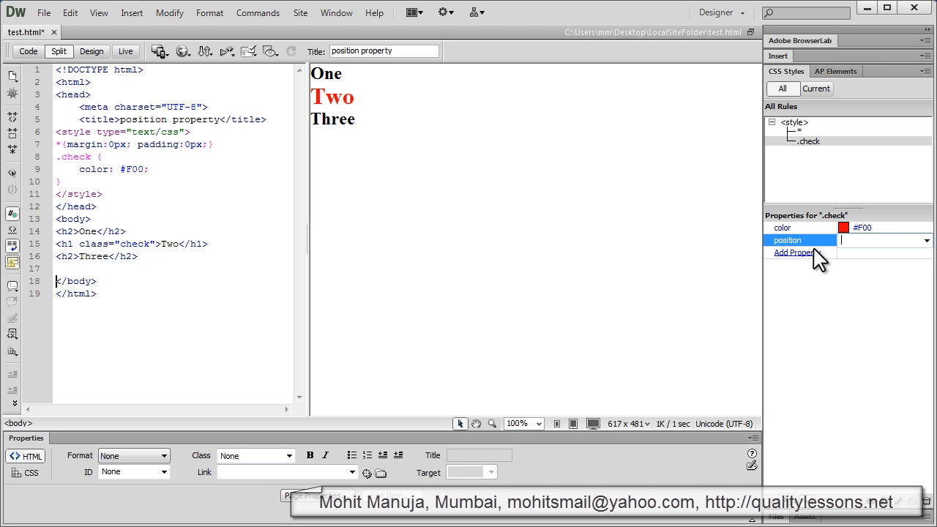
type("fixed")
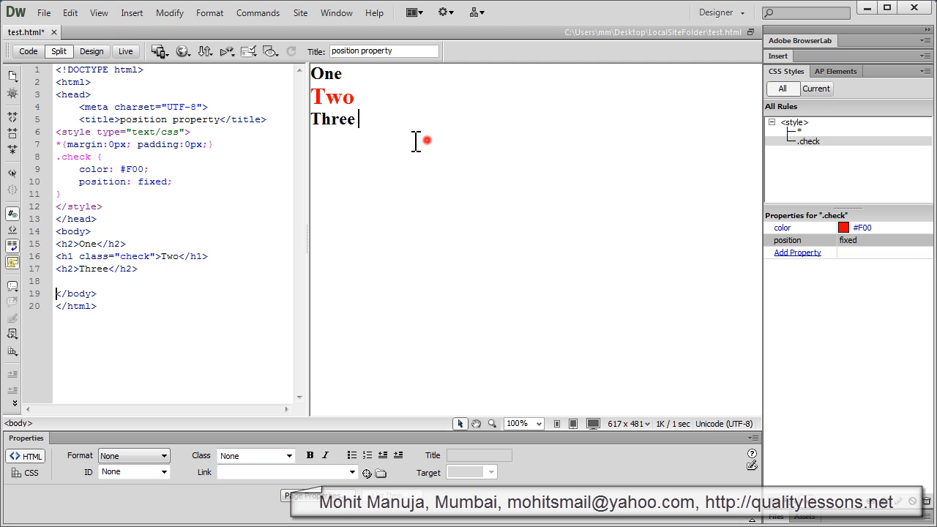
left_click(125, 51)
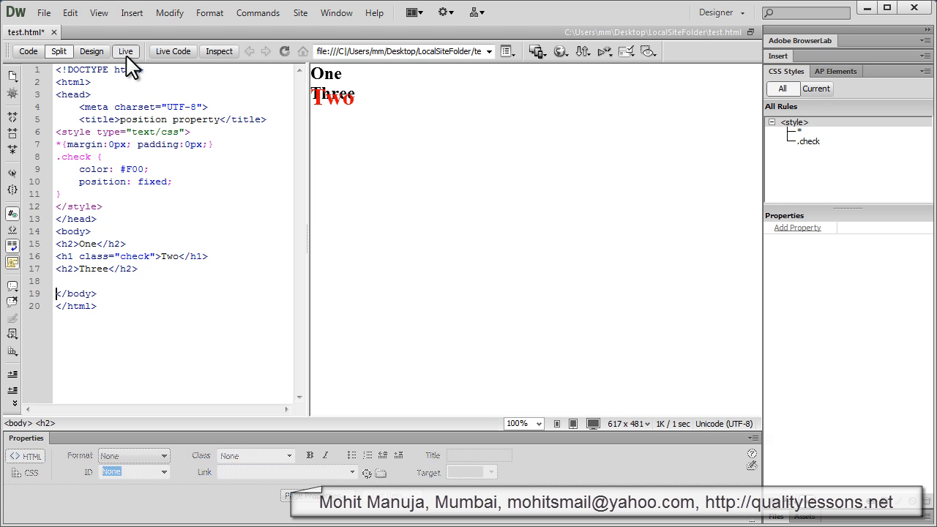
mouse_move(831, 157)
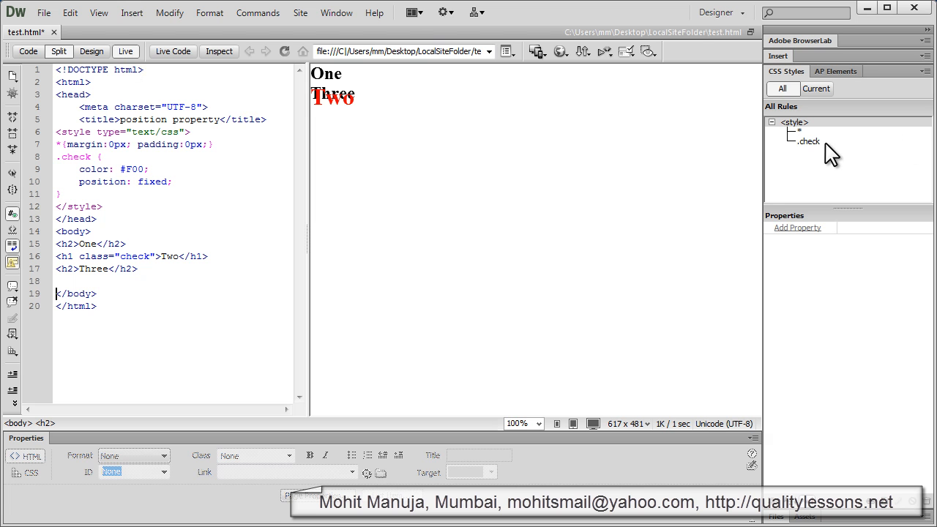
Step: Select .check in CSS Styles and open its position value choices
left_click(810, 140)
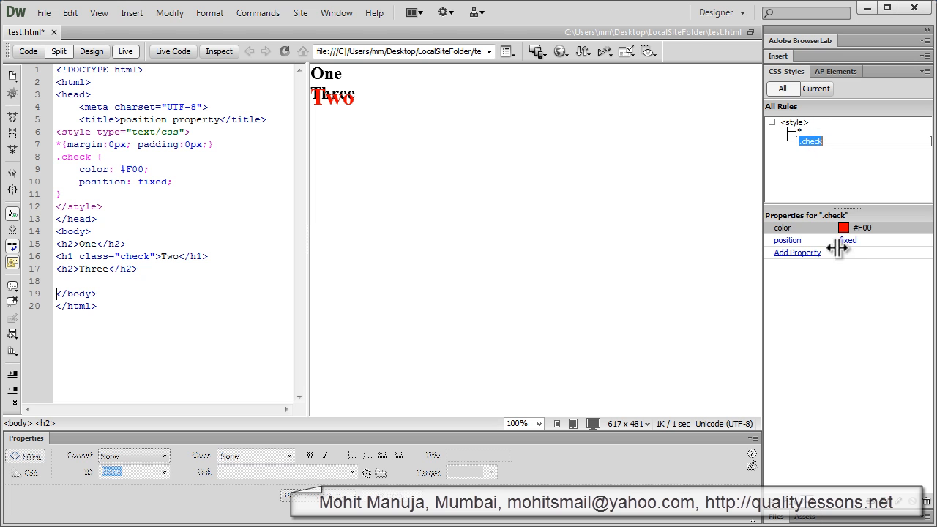
mouse_move(929, 253)
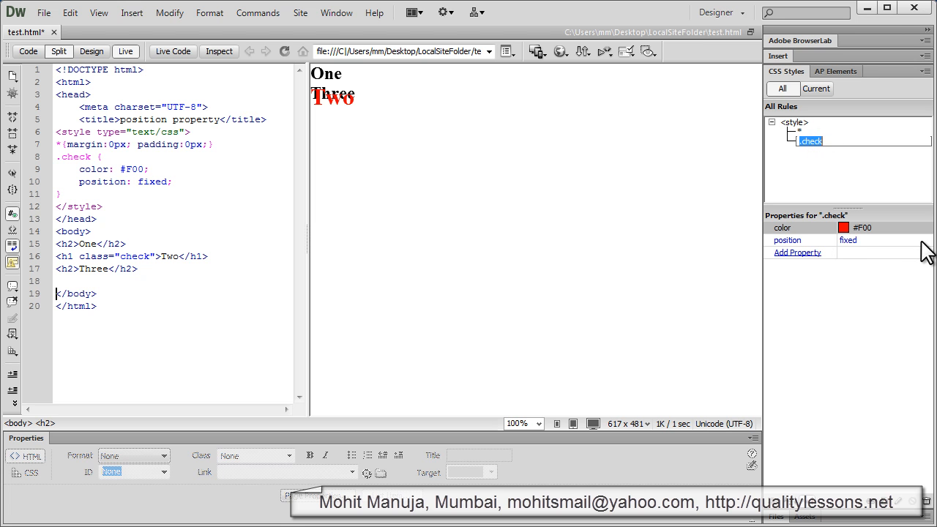
left_click(927, 240)
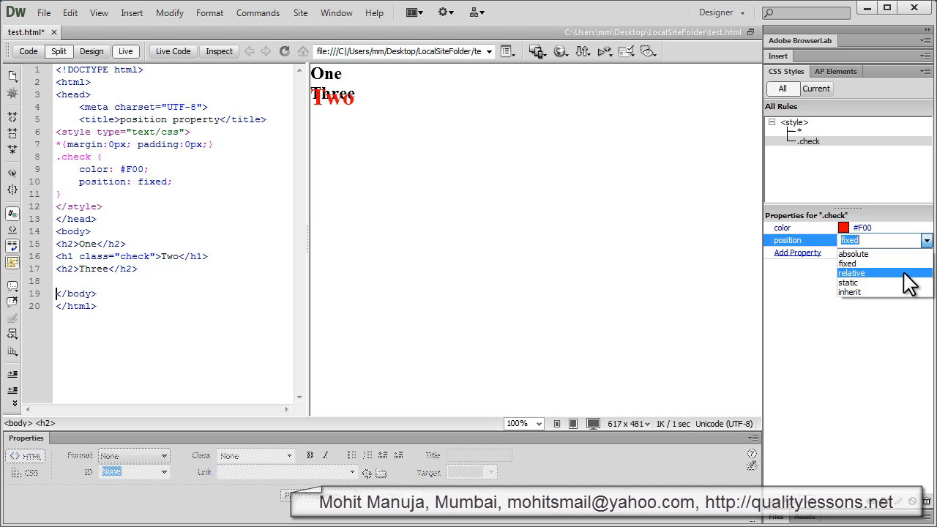
Step: Choose relative as the .check position value
left_click(854, 254)
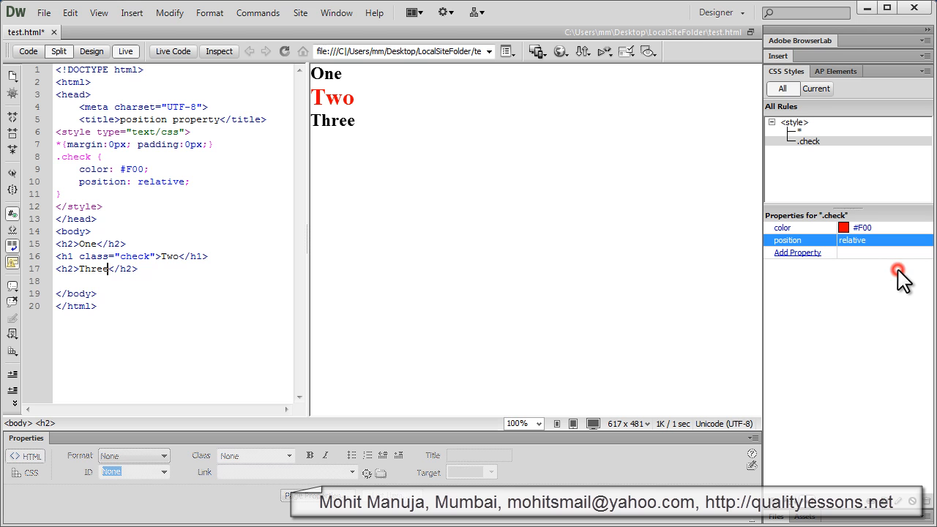
mouse_move(906, 281)
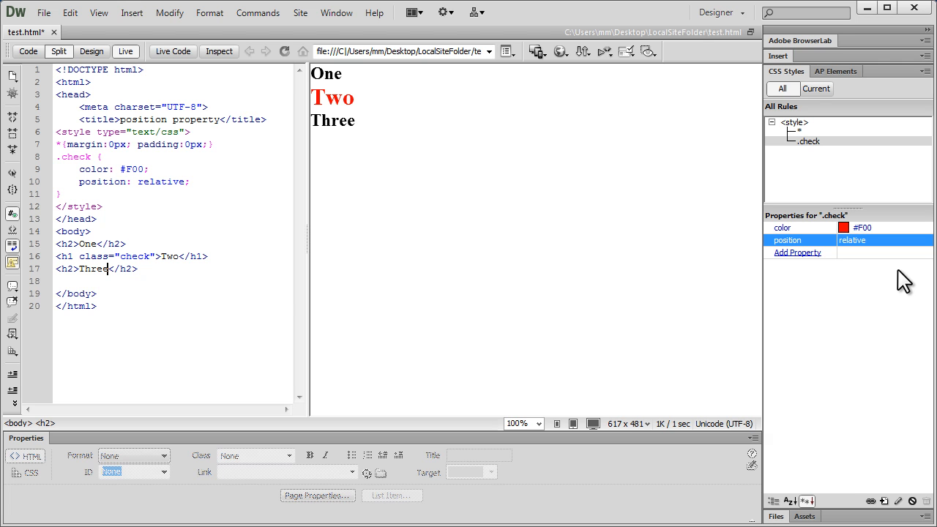
Step: Add top: 0px and left: 0px properties to the .check rule
left_click(796, 252)
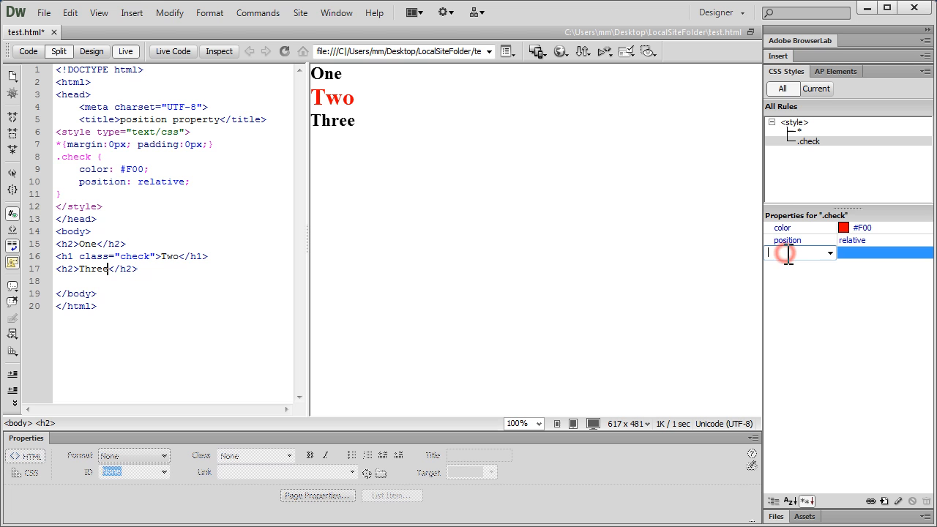
mouse_move(786, 253)
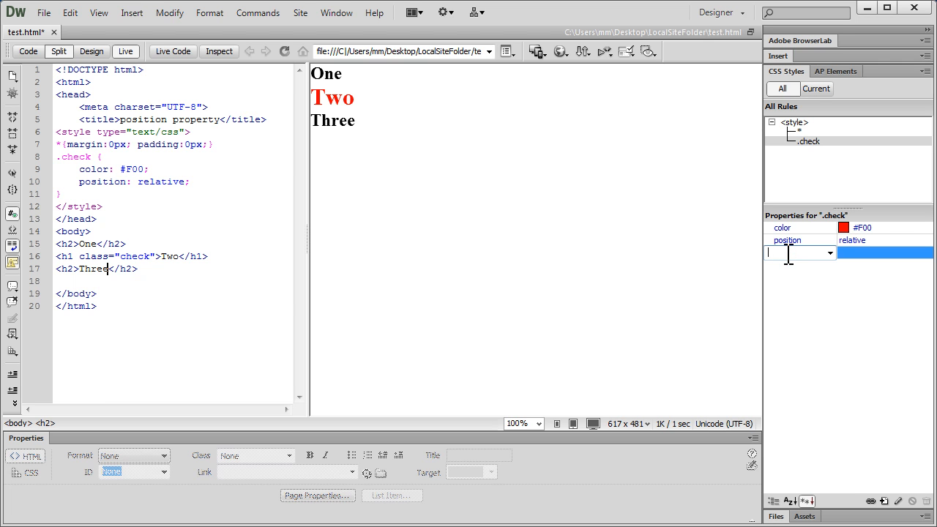
type("top")
left_click(885, 253)
type("0")
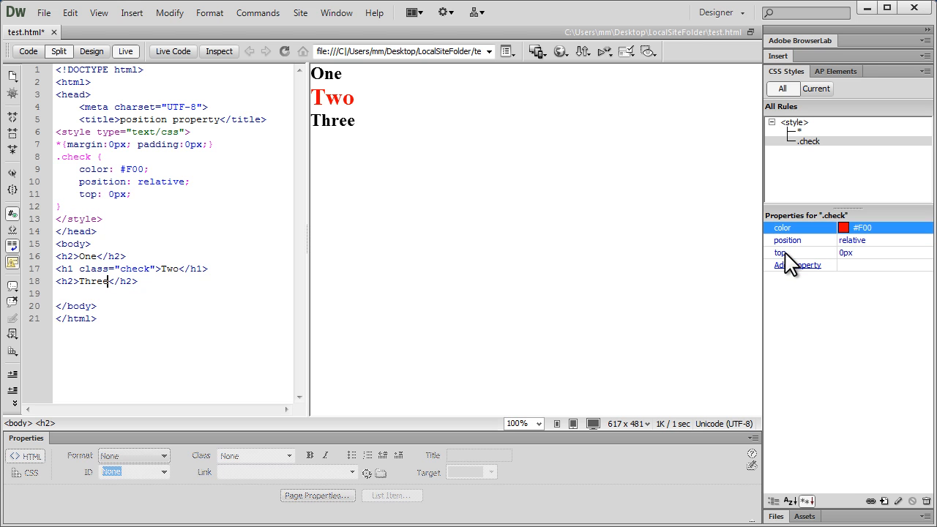
left_click(798, 265)
type("left")
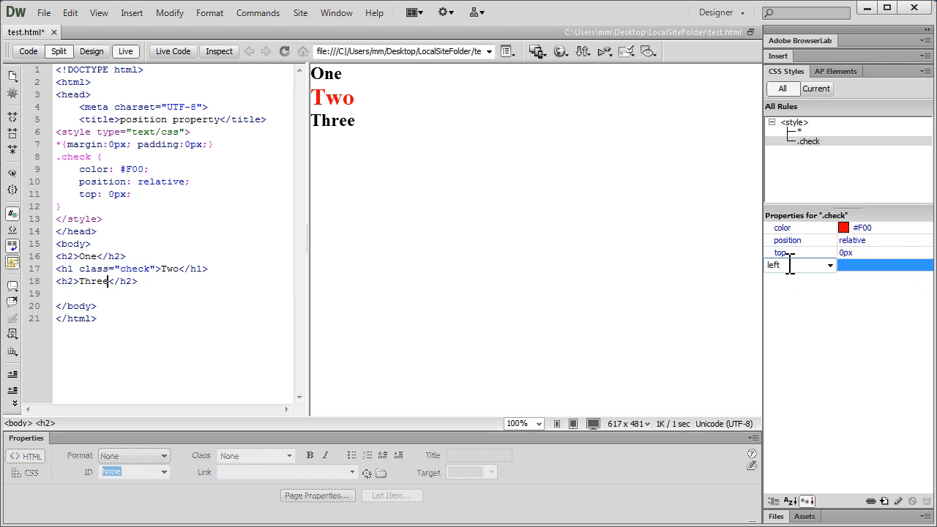
left_click(780, 264)
type("0")
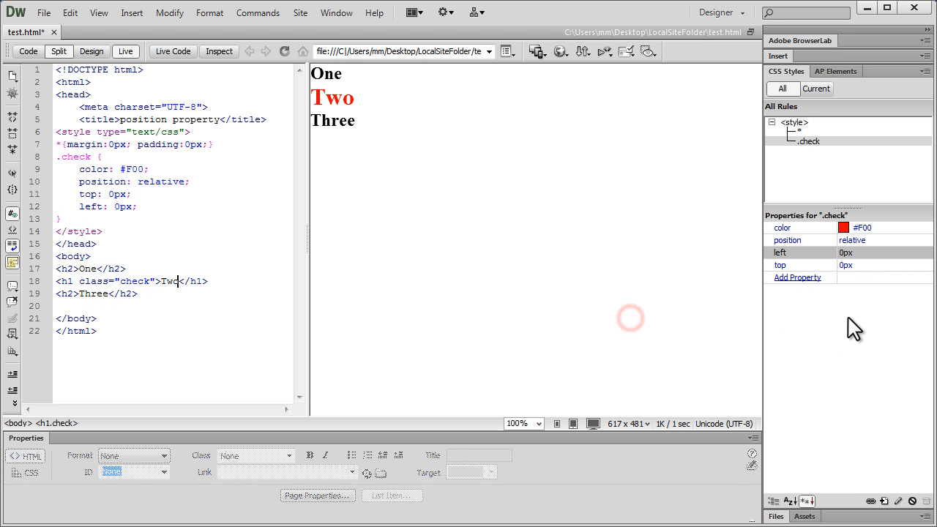
Step: Select a .check offset property in the Properties pane to start editing
left_click(788, 240)
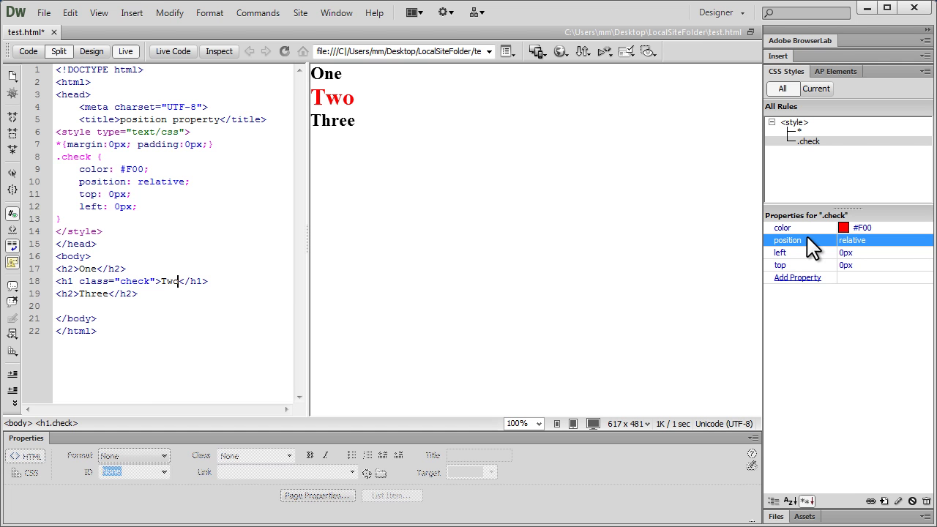
mouse_move(868, 265)
type("20")
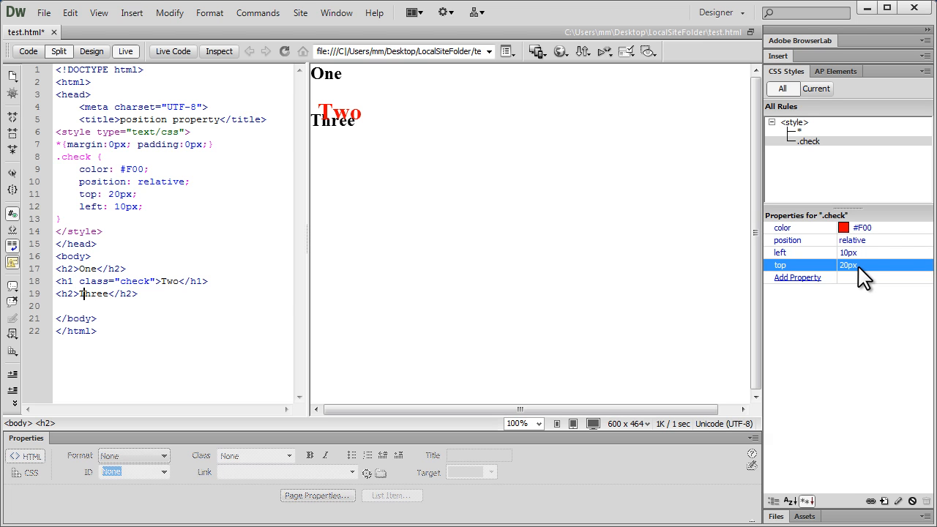
Step: Change the .check rule's position value from fixed to absolute
left_click(853, 240)
type("fi")
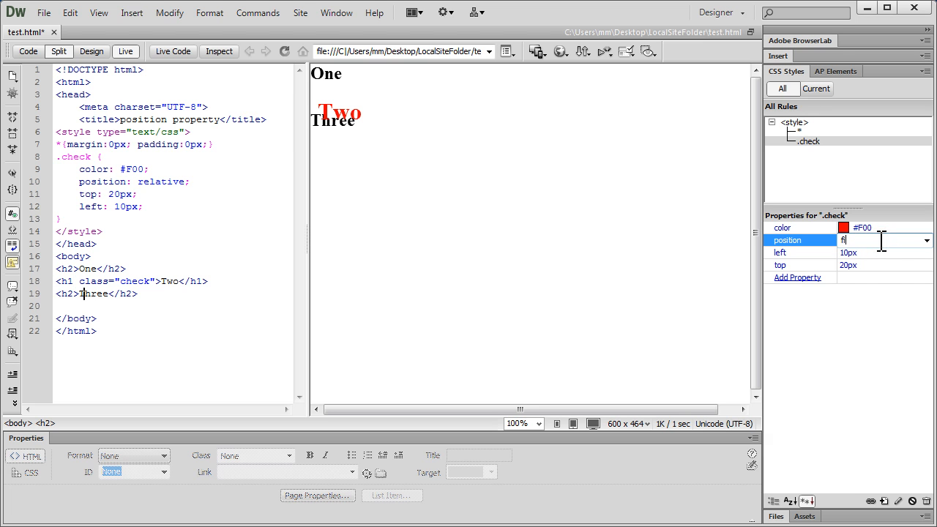
type("xde")
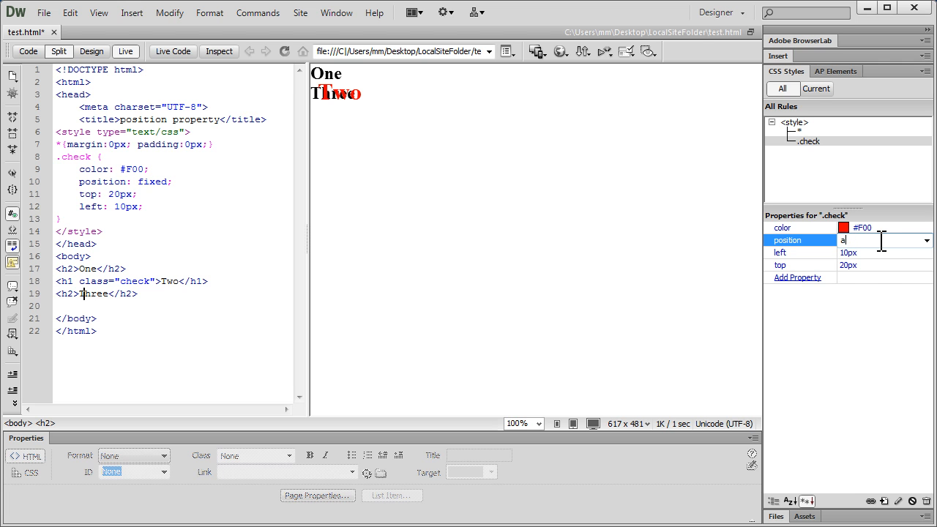
left_click(927, 240)
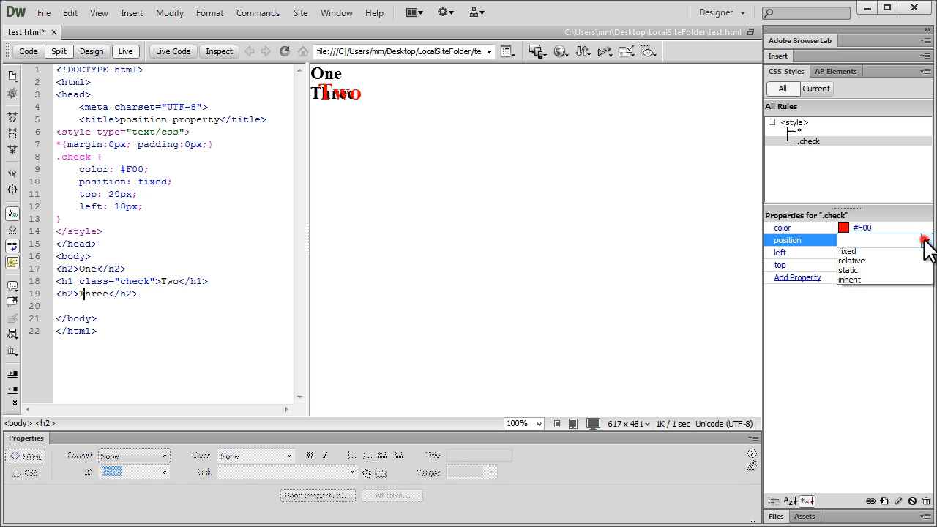
left_click(851, 260)
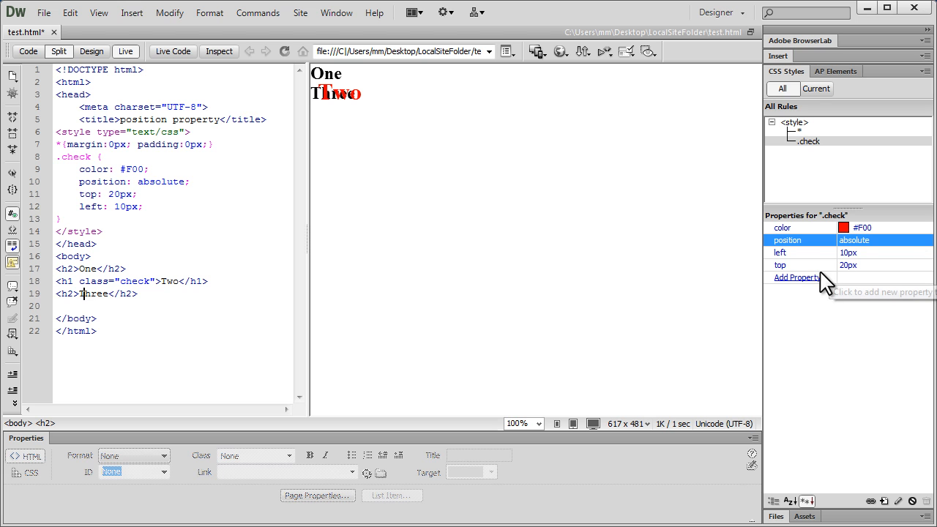
Step: Add a z-index property with value -1 to the .check rule
left_click(796, 277)
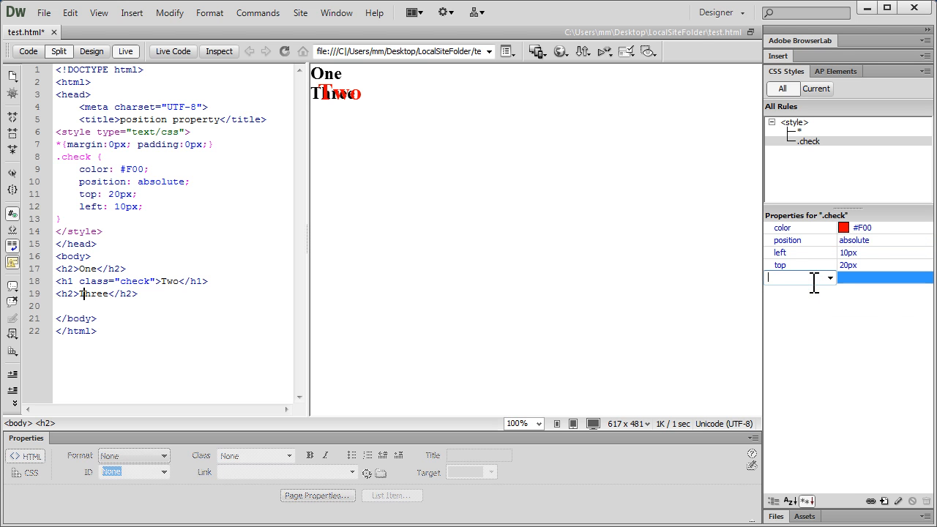
type("z-index")
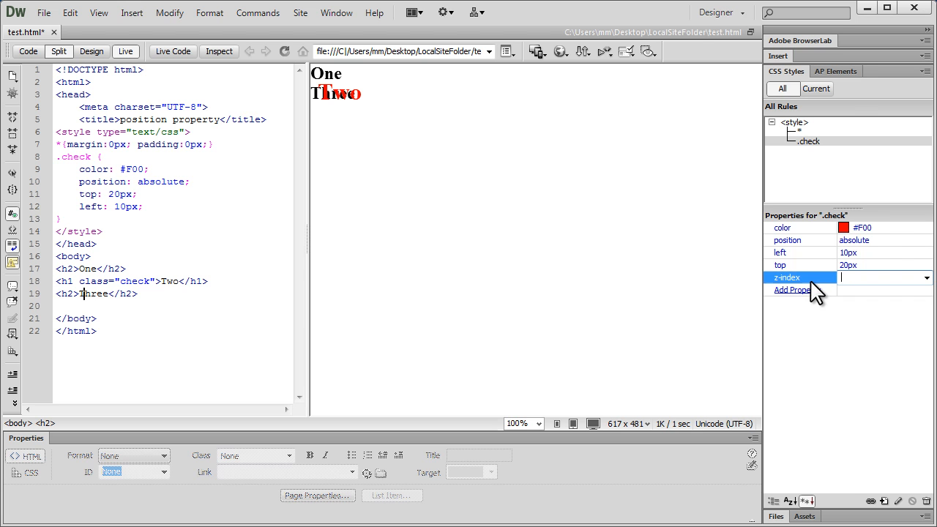
type("-1")
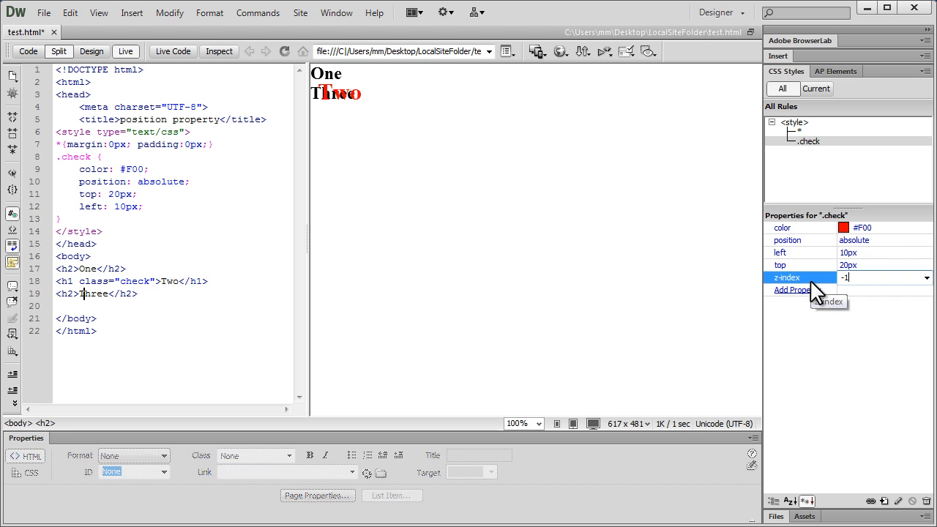
key("Return")
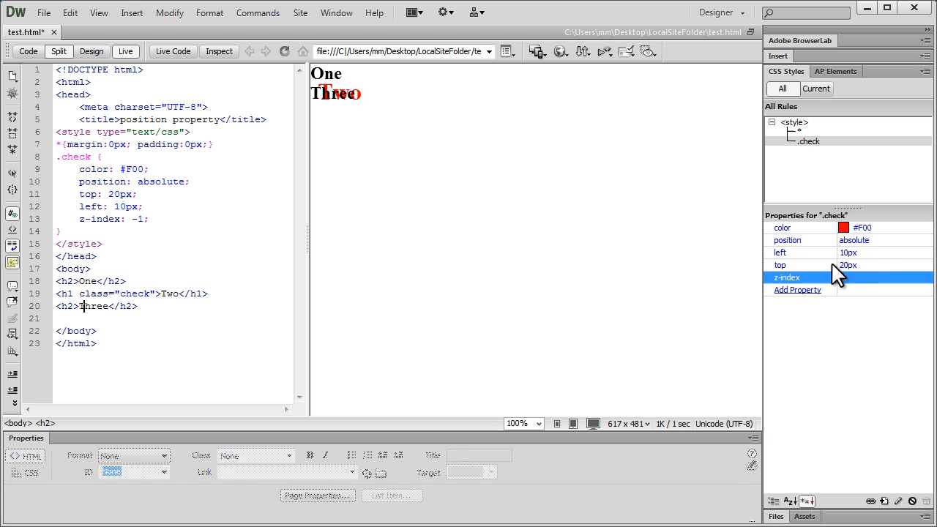
Step: Try position static on .check, then settle on position fixed
left_click(788, 240)
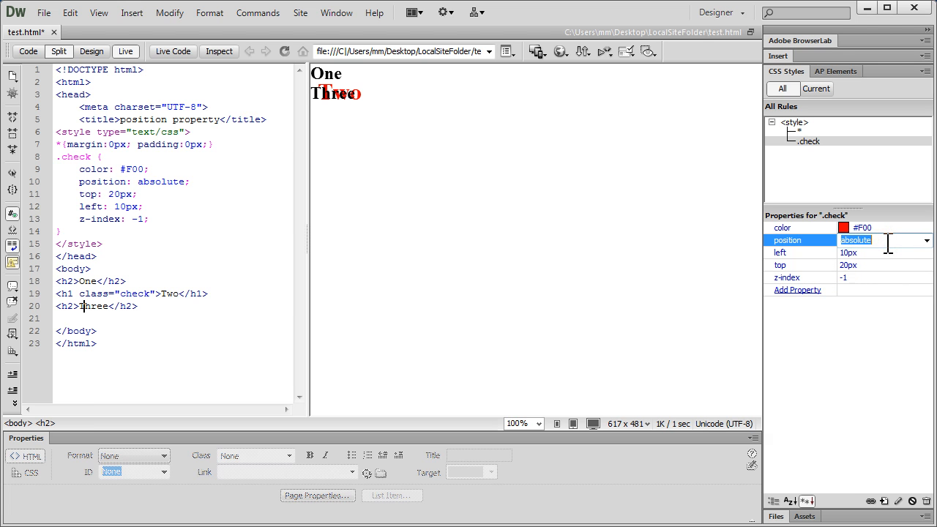
type("stt")
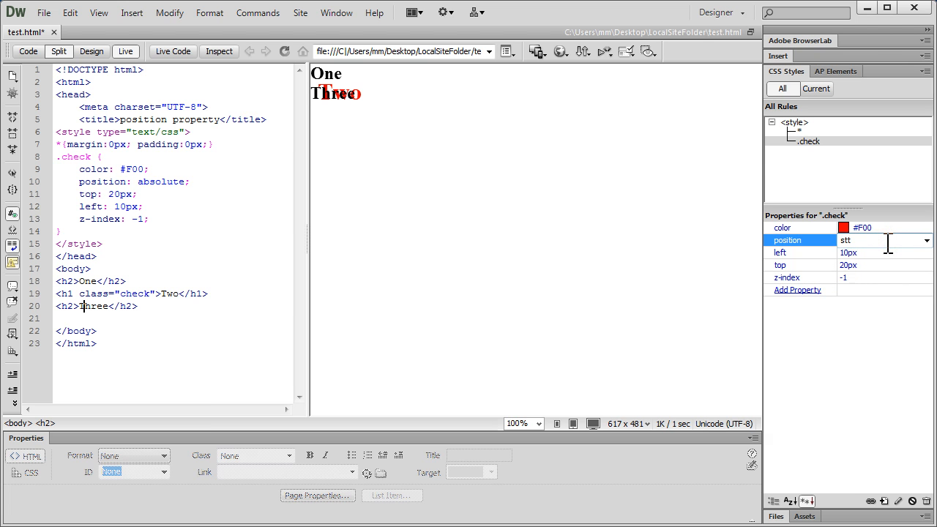
type("static")
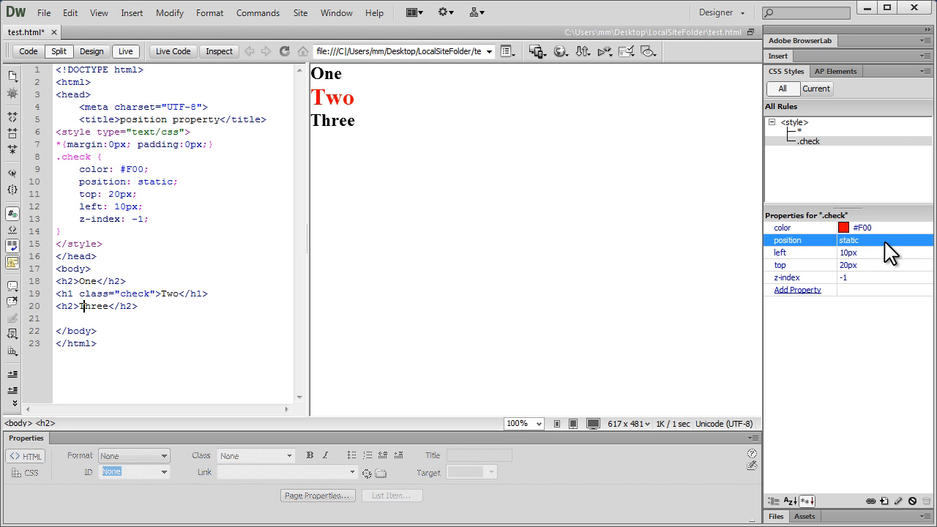
mouse_move(848, 274)
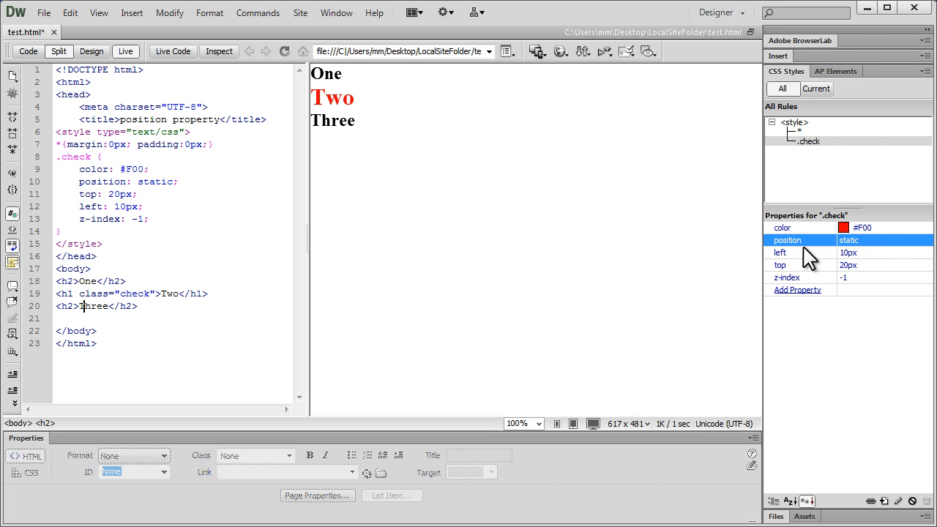
mouse_move(820, 260)
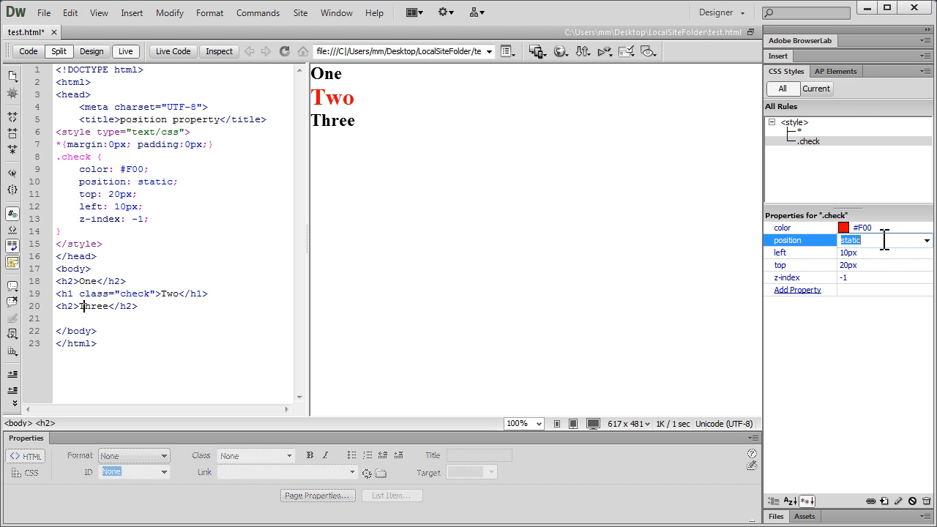
type("fixed")
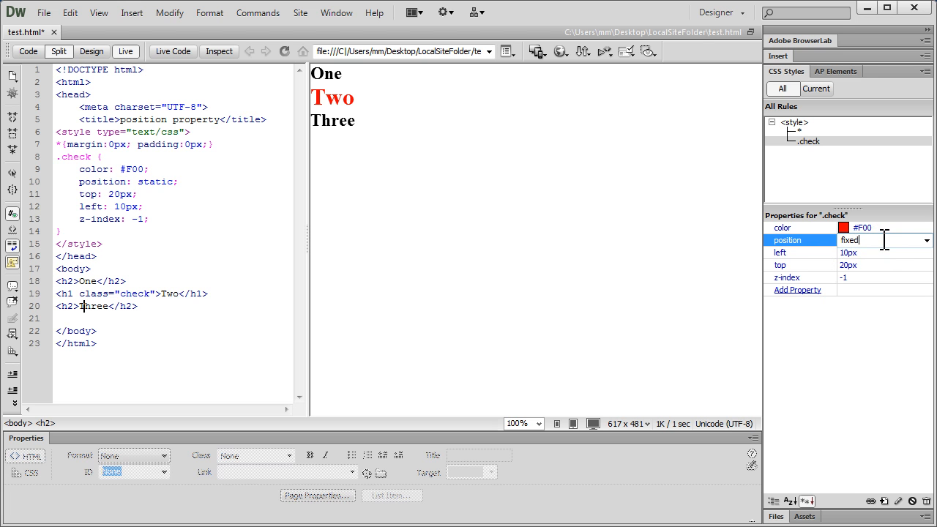
key("Return")
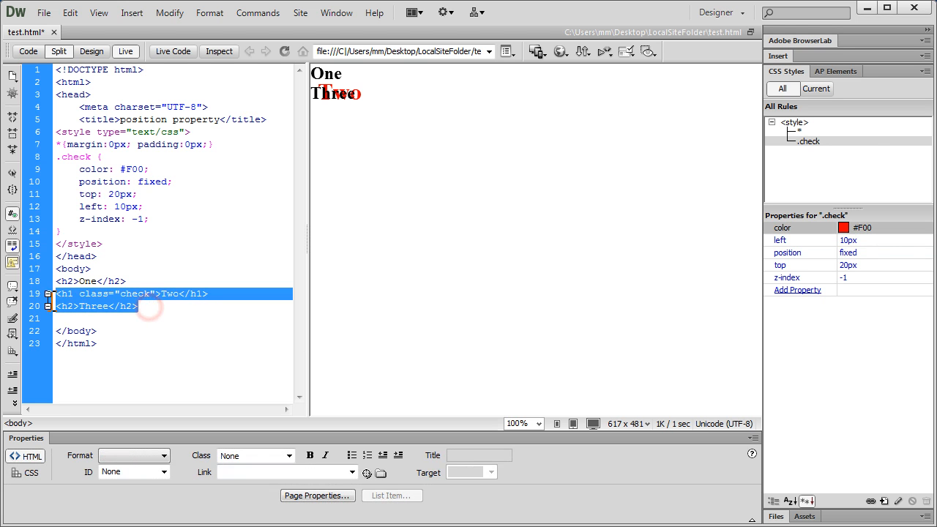
Step: Paste <h2>Three</h2> repeatedly after the existing Three heading in the body
left_click(95, 306)
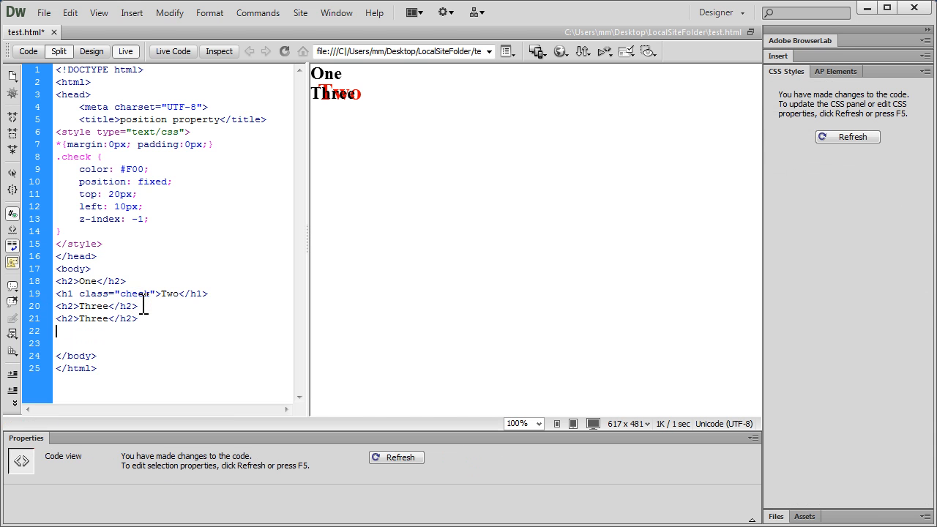
type("<h2>Three</h2>")
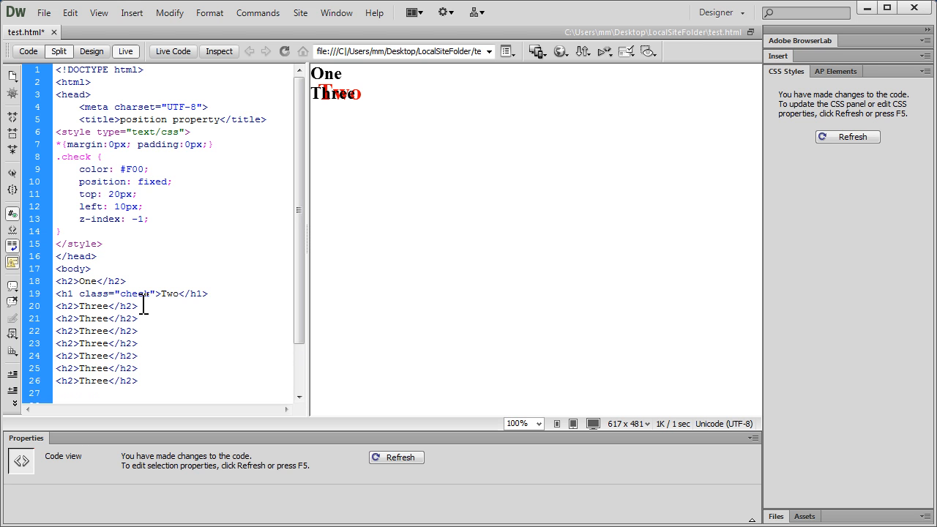
scroll("down", 3)
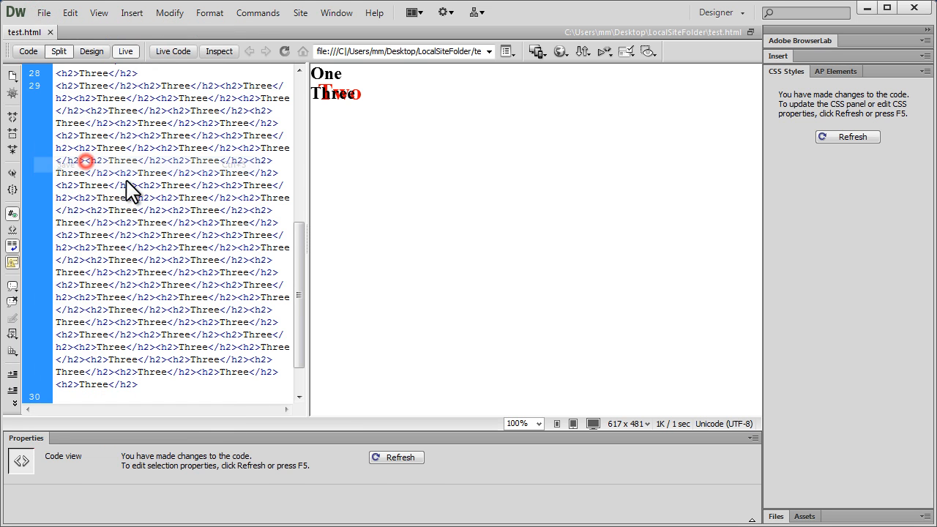
left_click(561, 52)
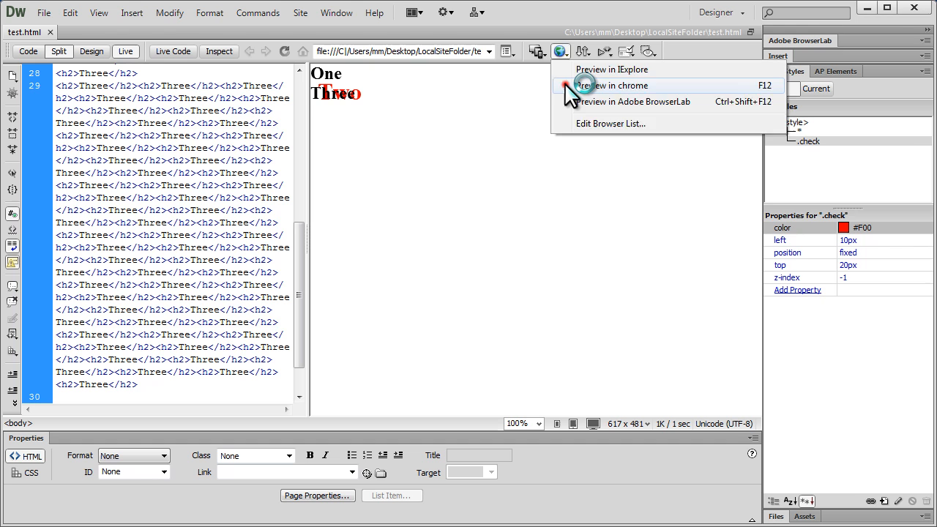
Step: Set .check position back to absolute and preview test.html in Chrome
left_click(613, 85)
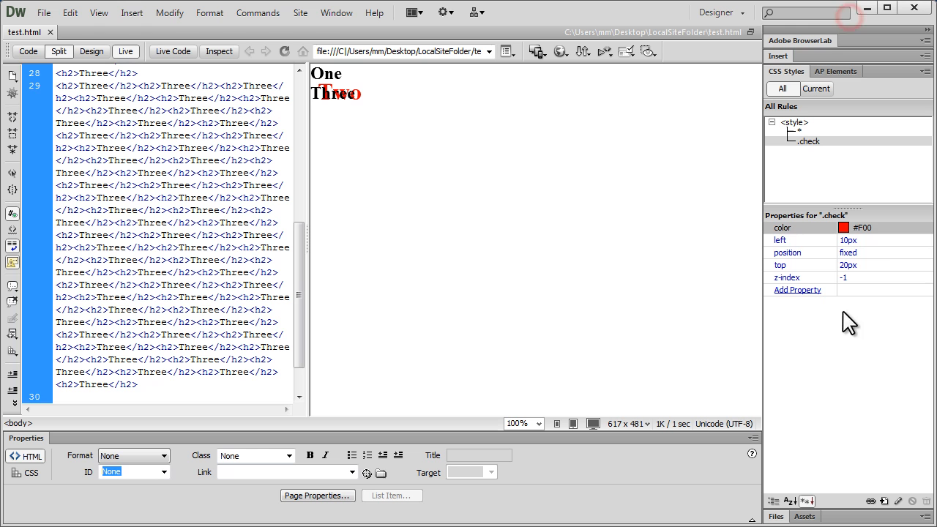
left_click(926, 252)
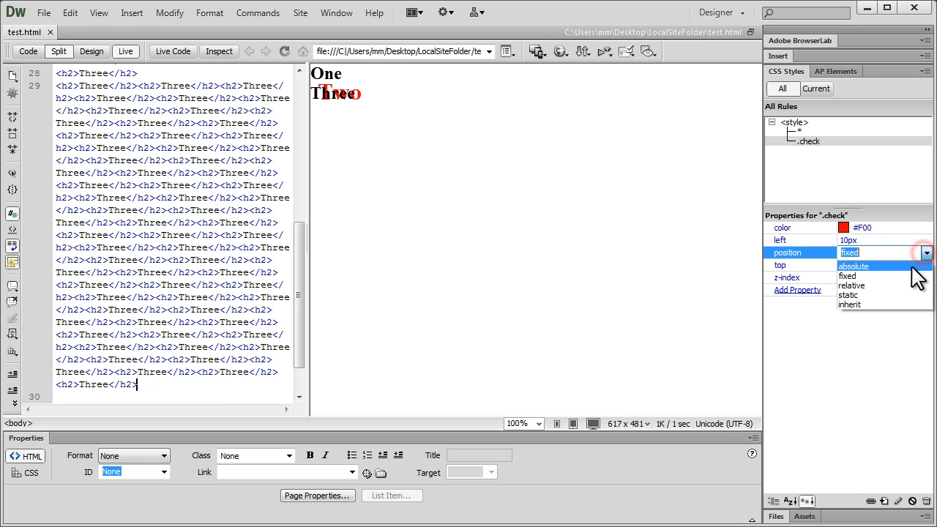
left_click(854, 265)
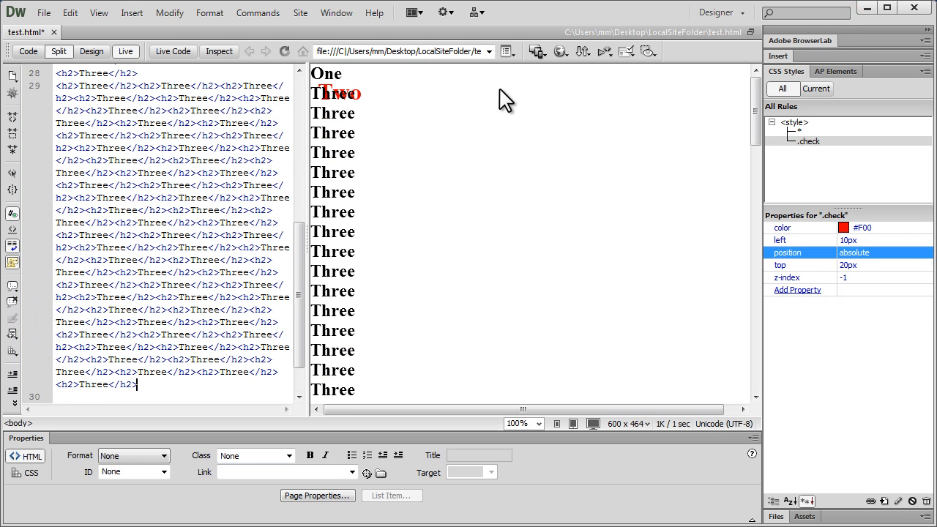
left_click(561, 52)
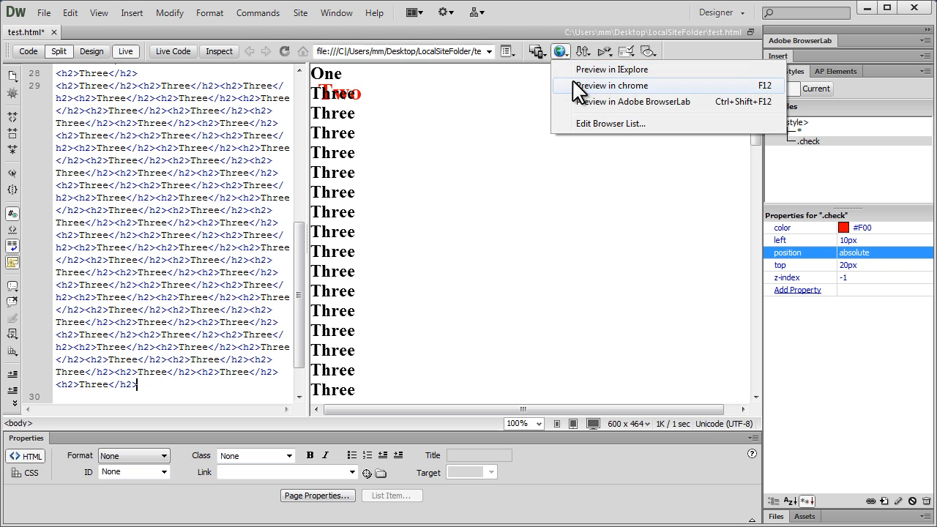
left_click(612, 86)
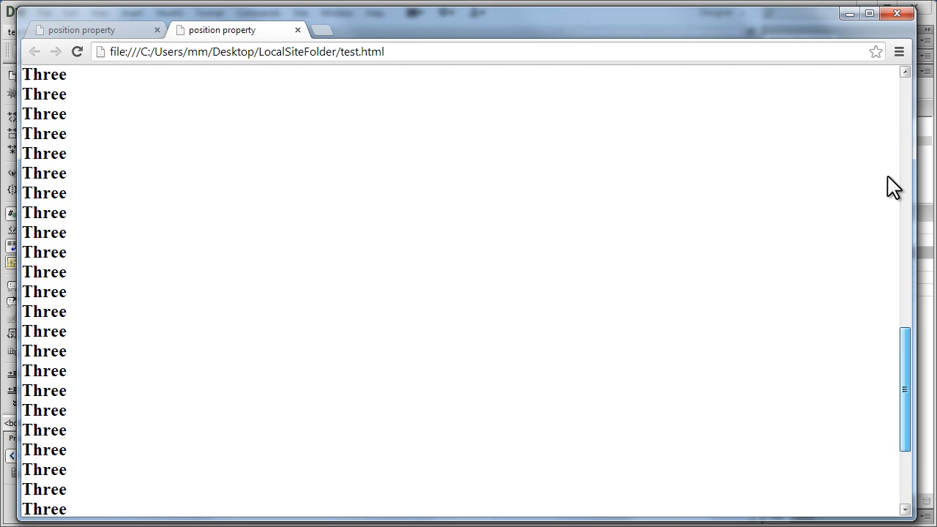
Step: Scroll the Chrome preview back up to One and the red Two heading
scroll("up", 3)
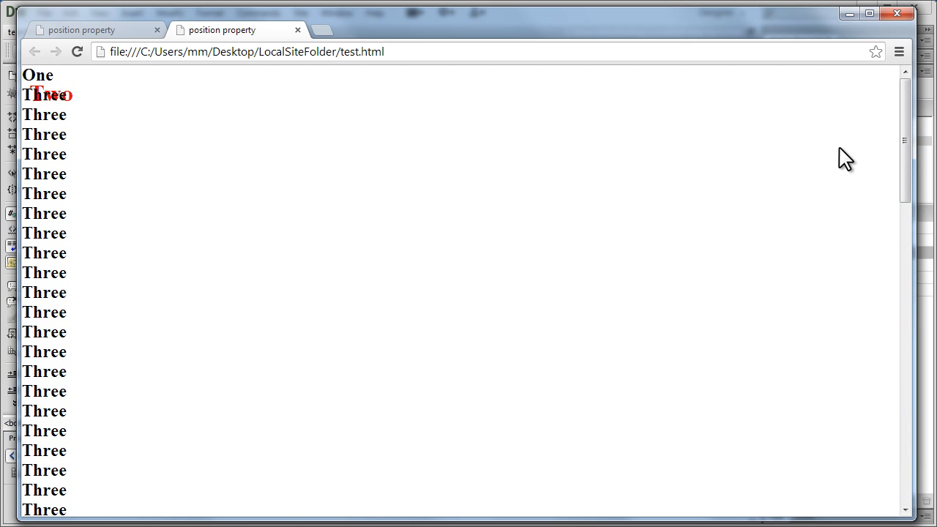
mouse_move(853, 37)
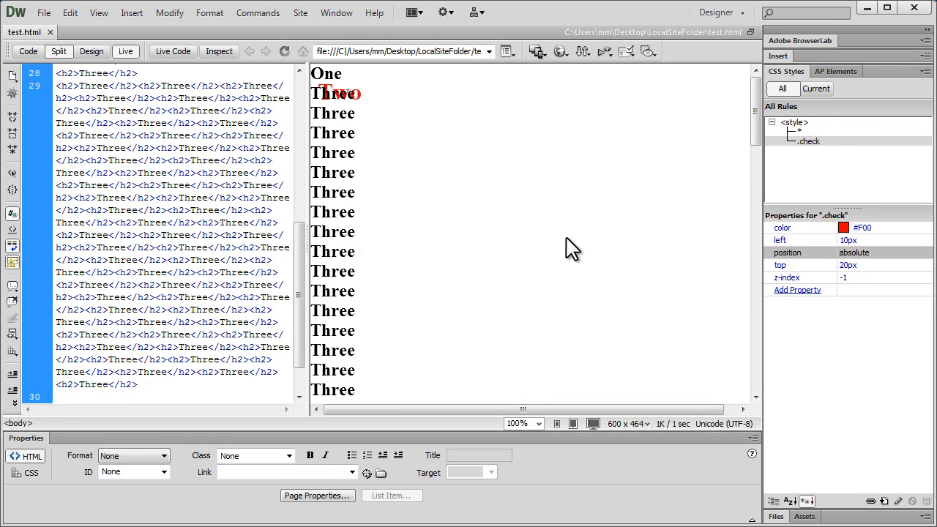
Step: Return to Dreamweaver and click into the test.html document
left_click(137, 384)
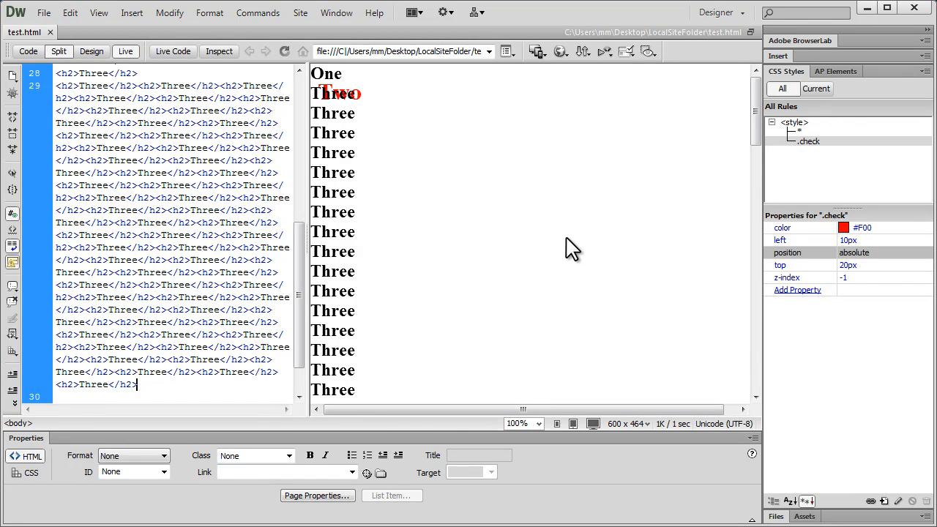